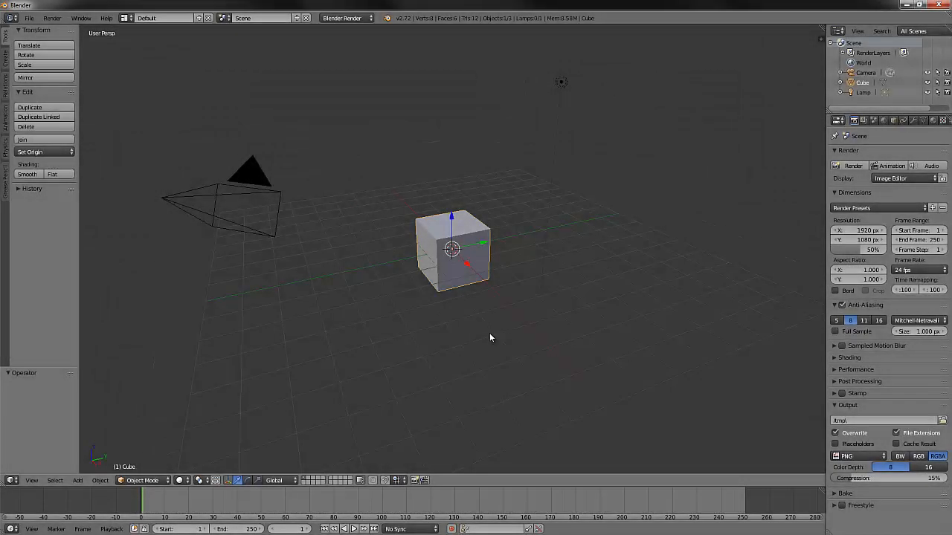
mouse_move(505, 318)
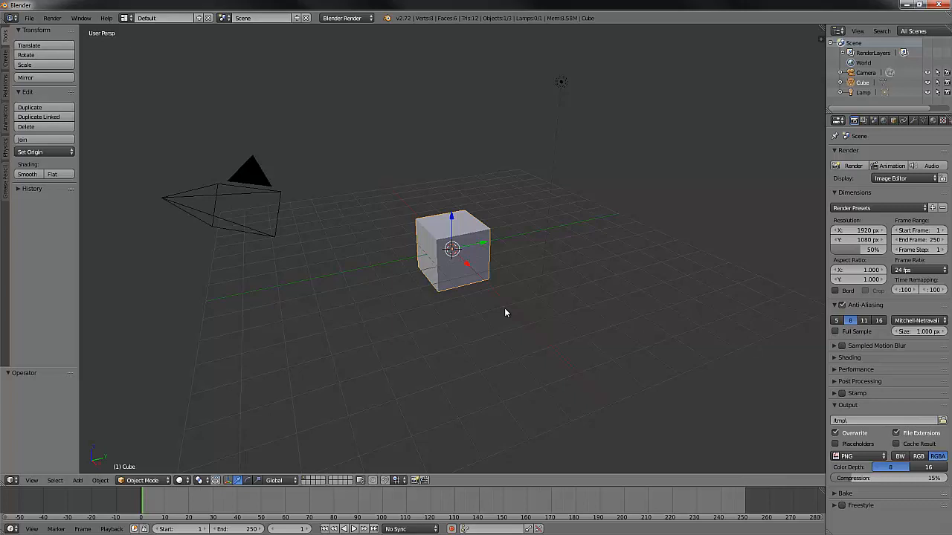
mouse_move(509, 305)
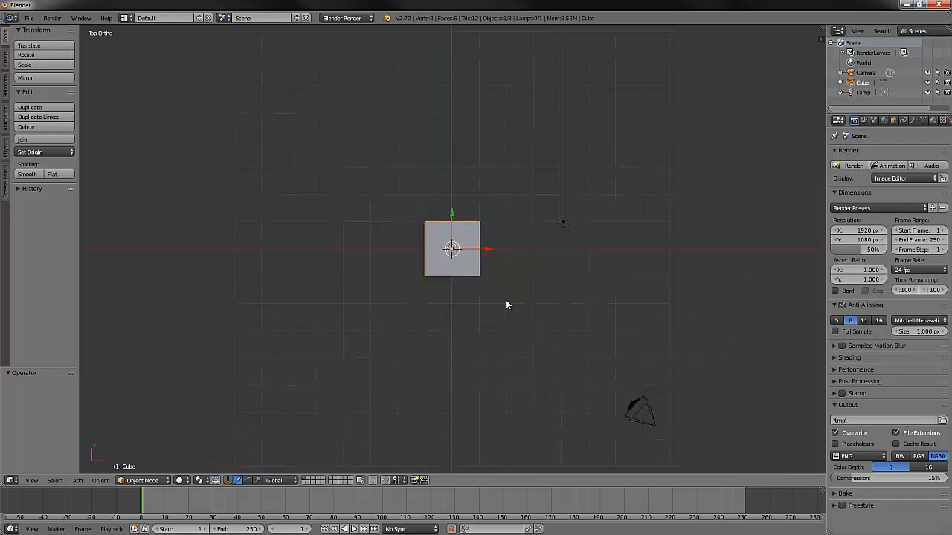
mouse_move(487, 250)
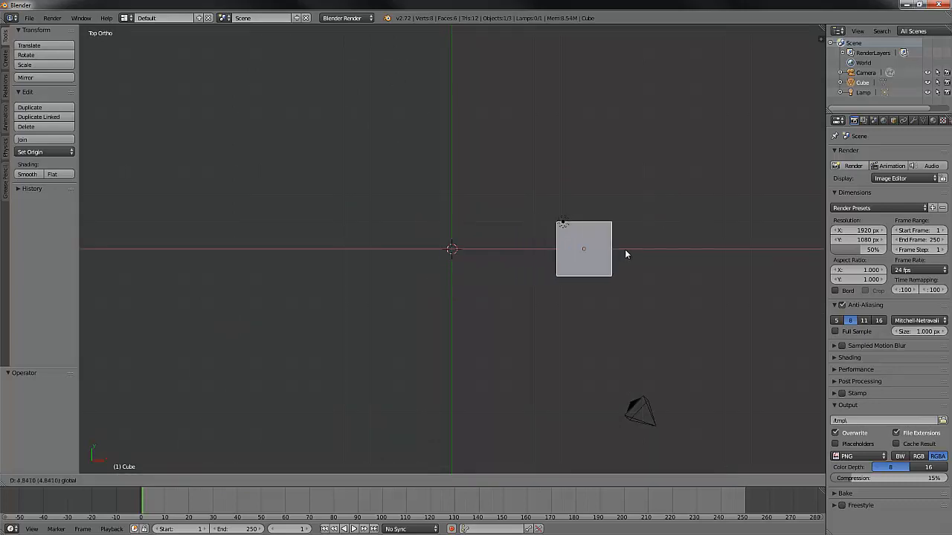
- Move the cube along X to the right of the world centre in Top Ortho view
drag(583, 248, 589, 248)
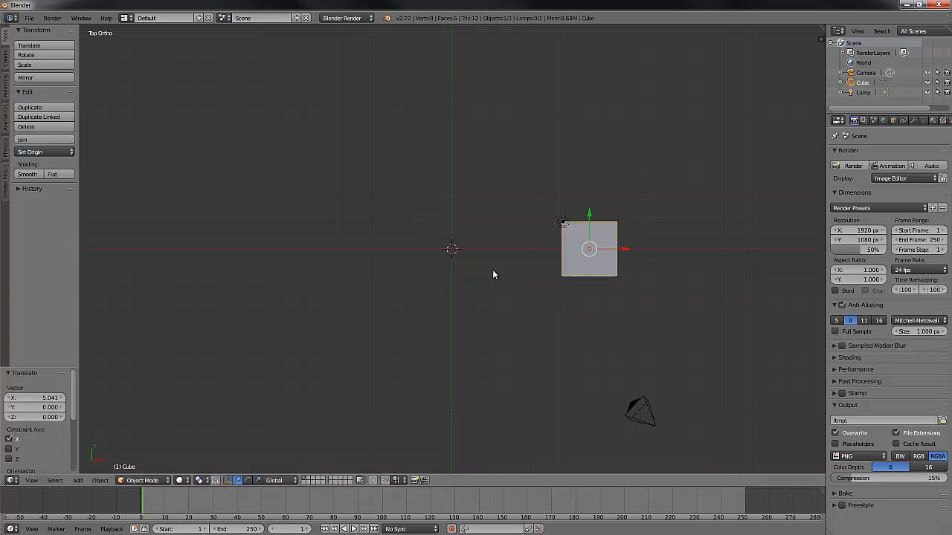
- Add a UV sphere and move it above the world centre
click(77, 481)
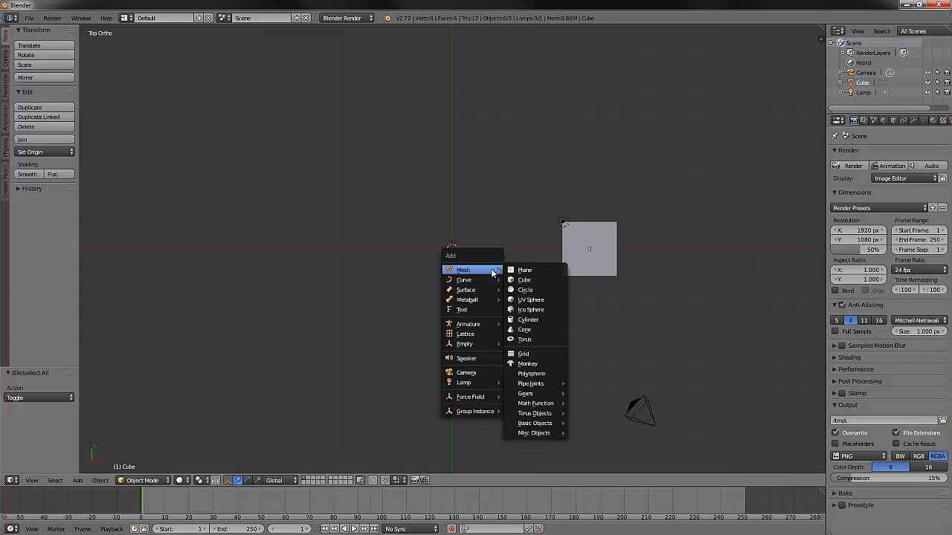
mouse_move(532, 301)
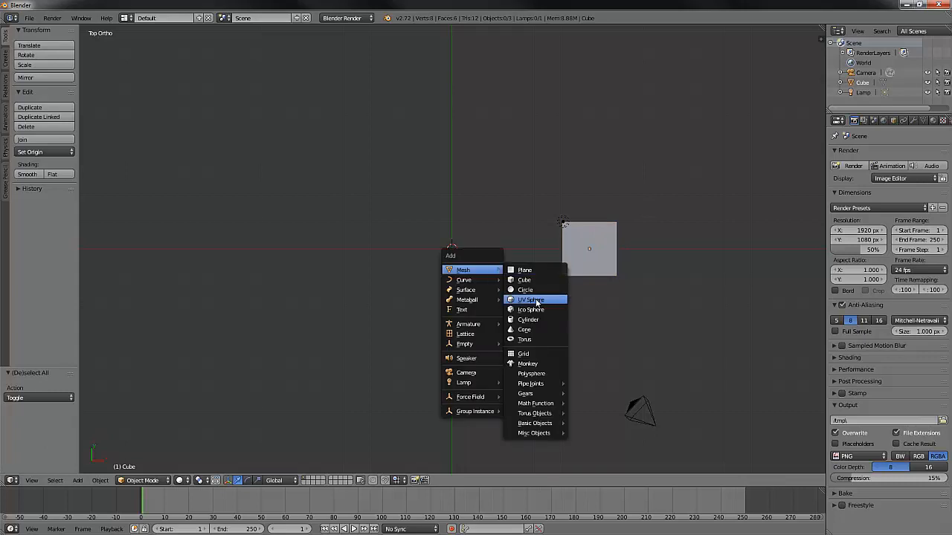
click(533, 300)
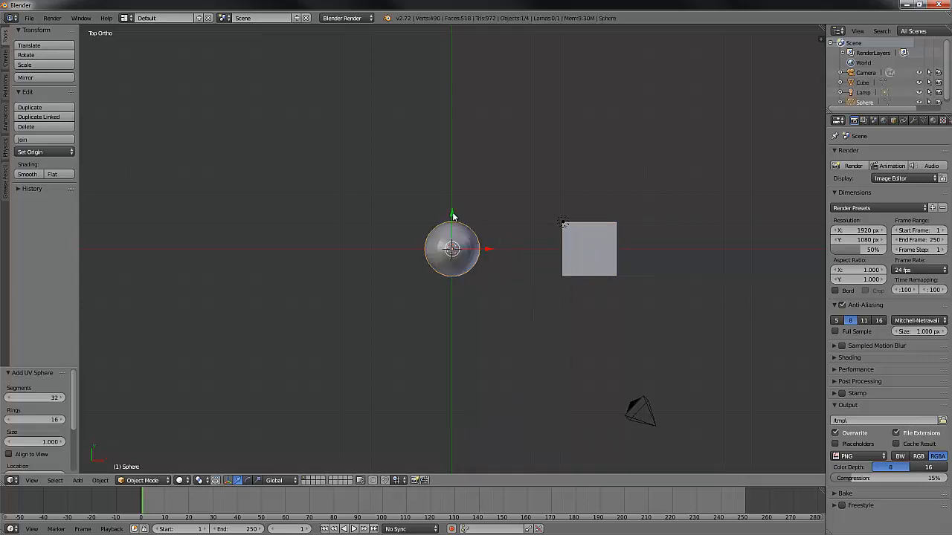
drag(453, 250, 452, 161)
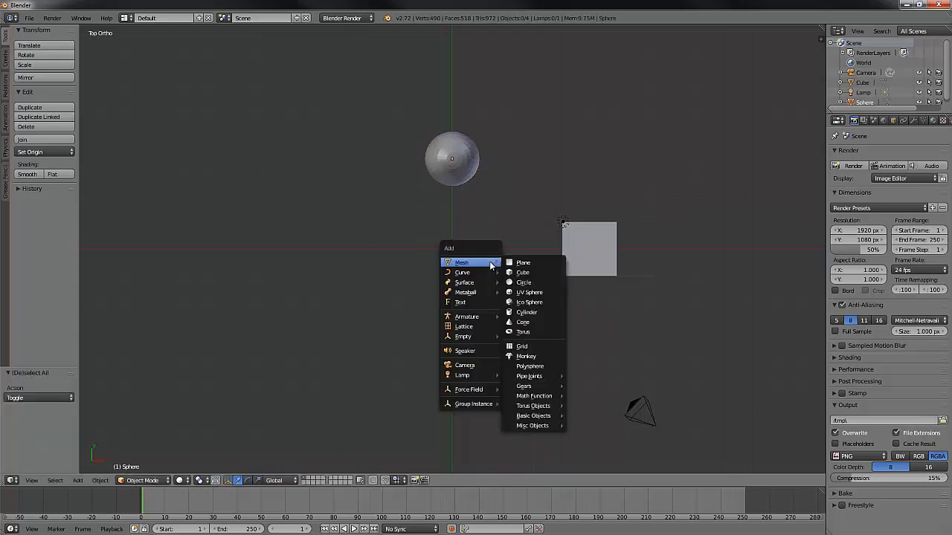
mouse_move(532, 272)
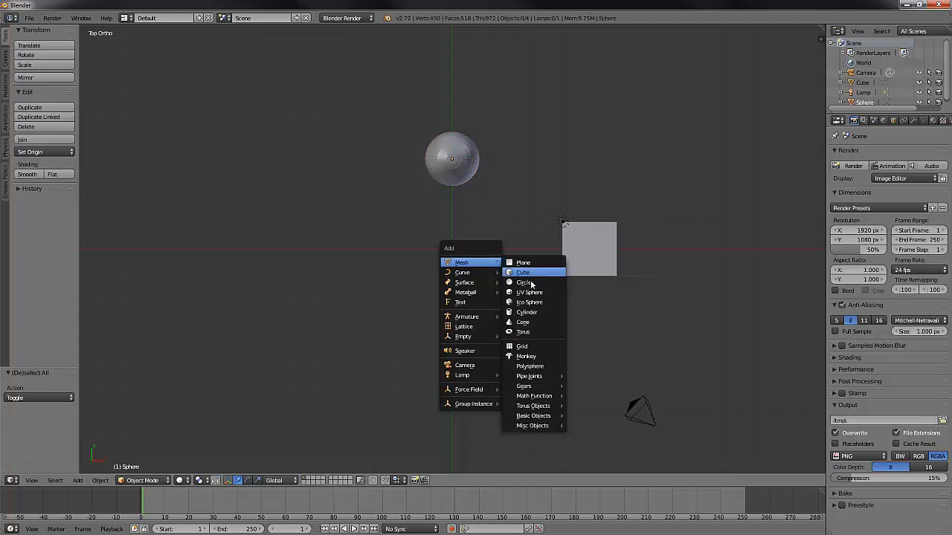
- Add a Suzanne monkey head at the origin and rotate it 90 degrees
click(526, 357)
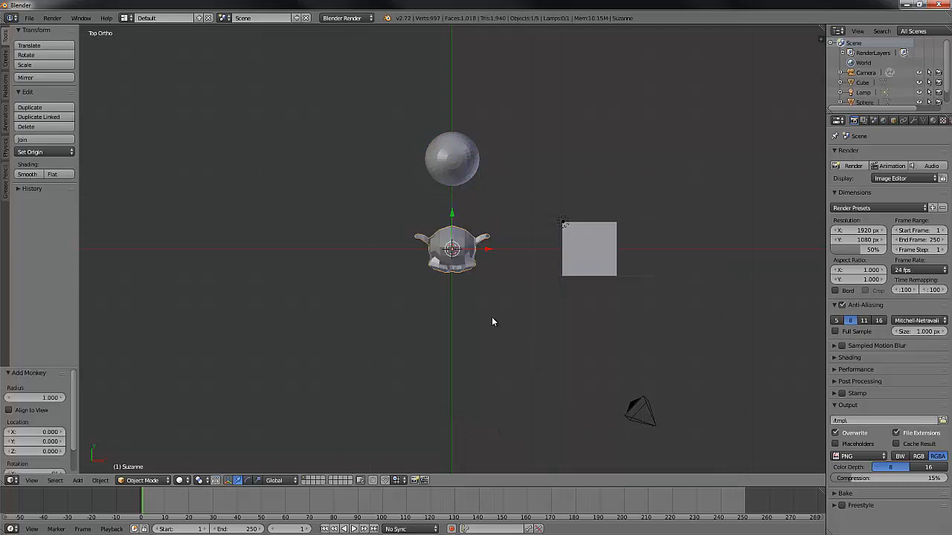
mouse_move(497, 324)
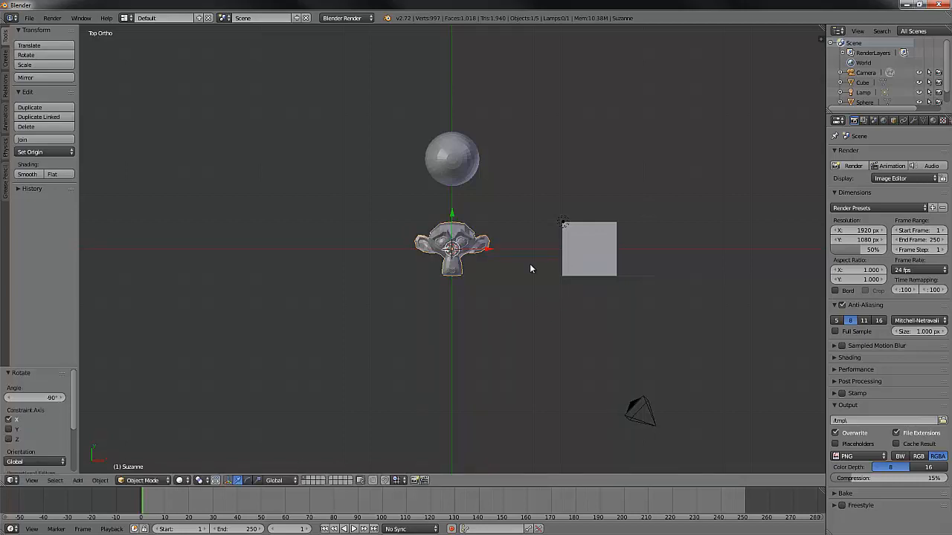
mouse_move(266, 383)
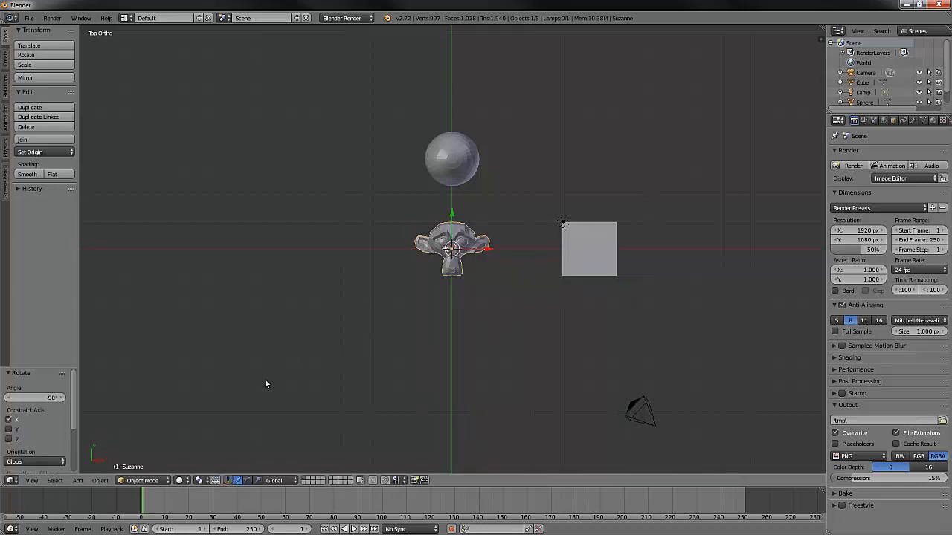
click(214, 479)
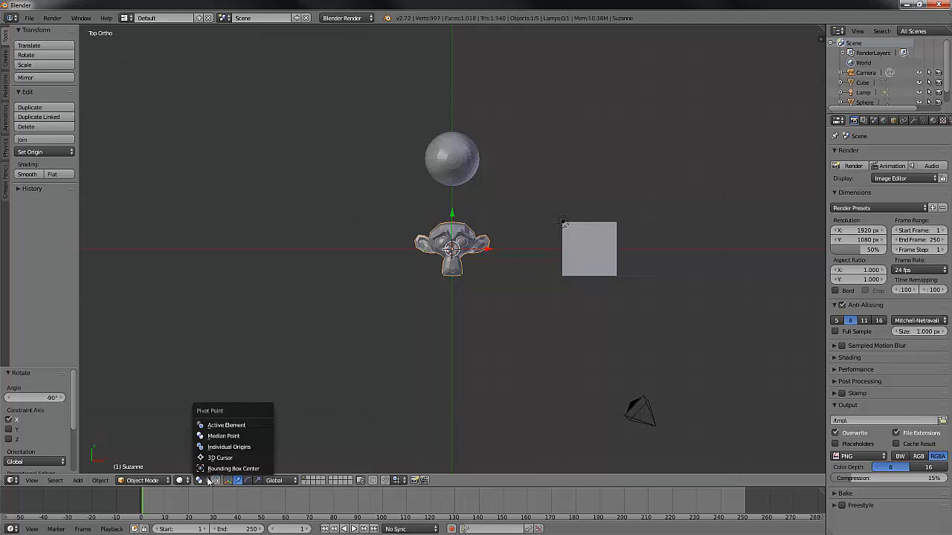
click(238, 464)
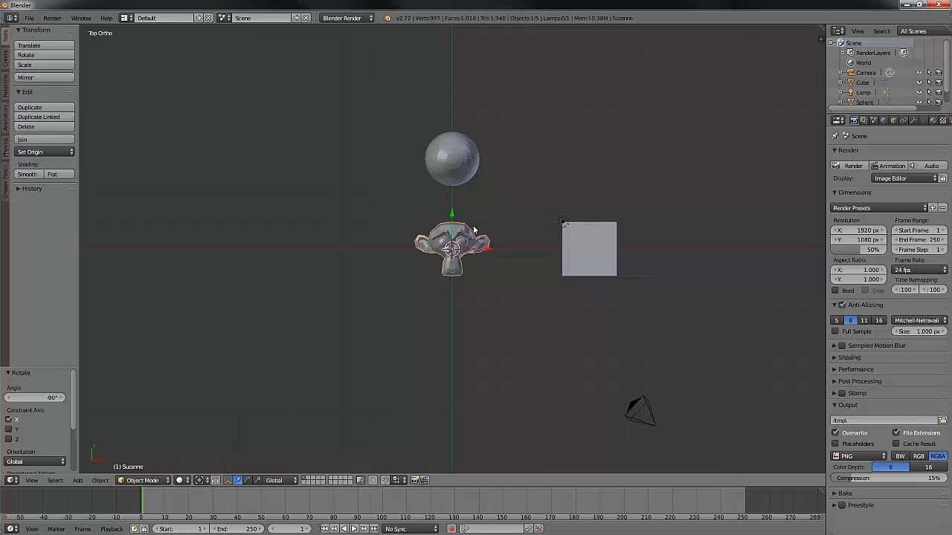
mouse_move(241, 449)
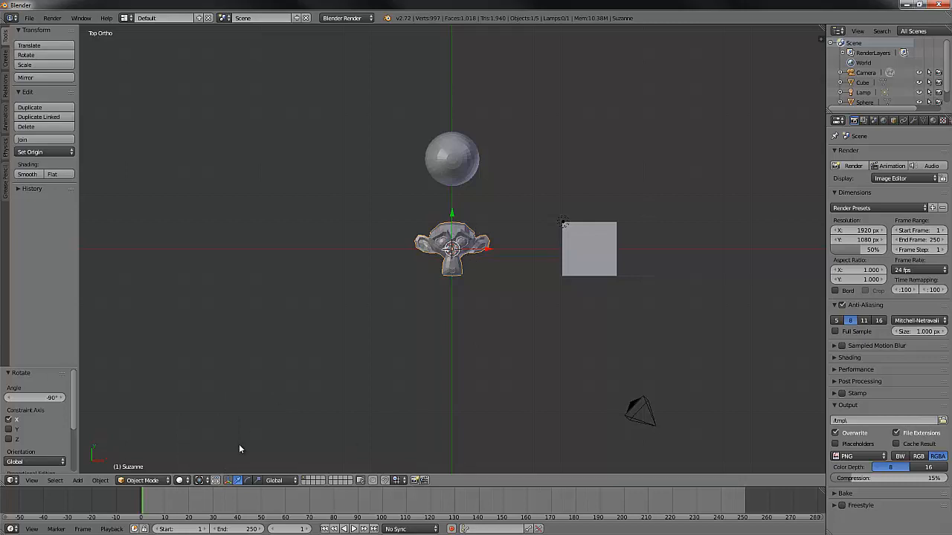
click(179, 479)
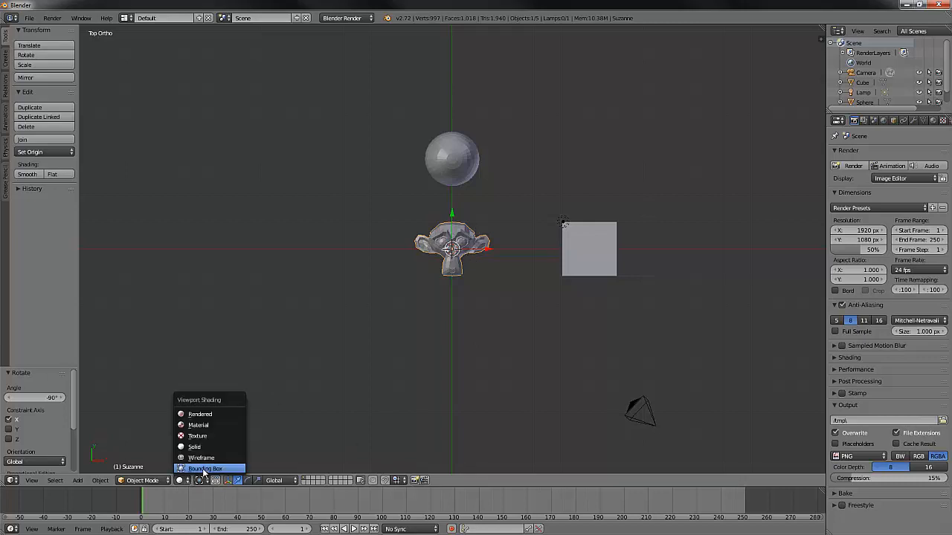
click(206, 469)
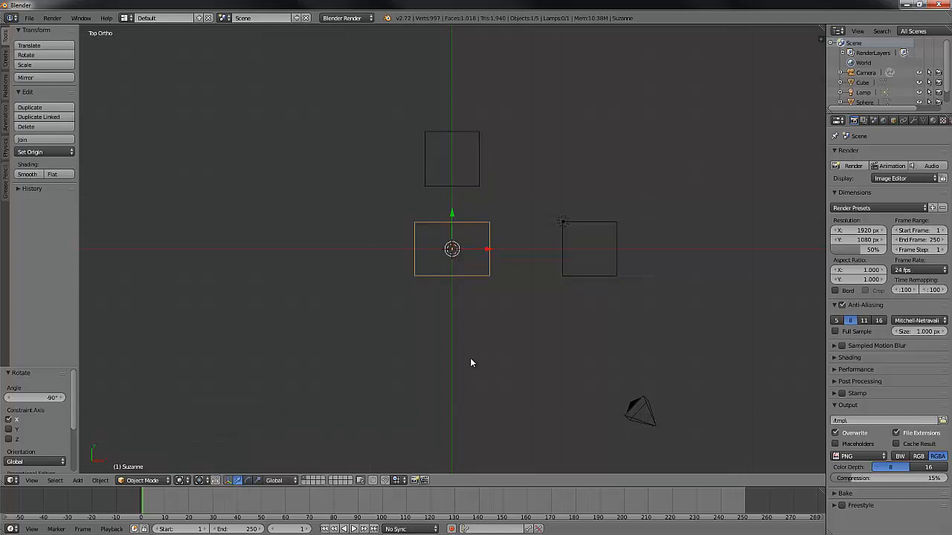
mouse_move(458, 247)
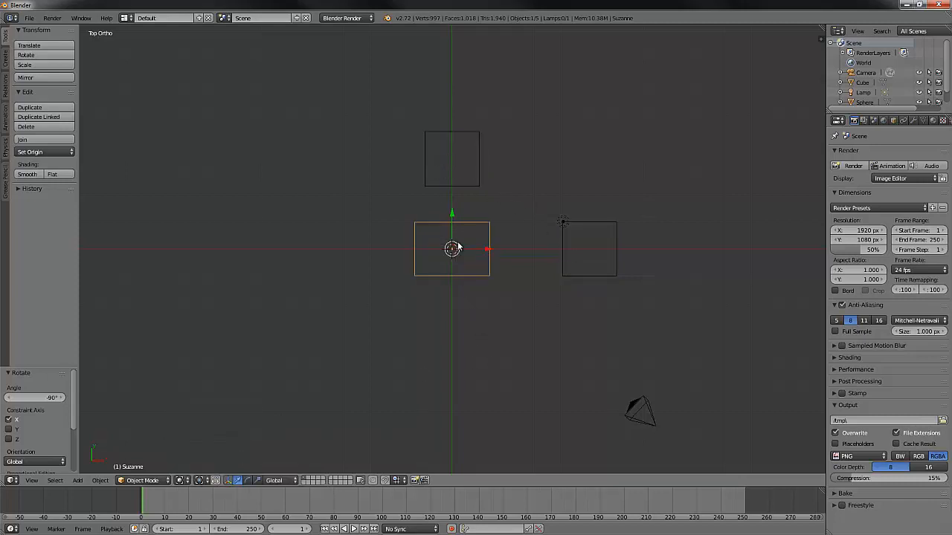
mouse_move(507, 250)
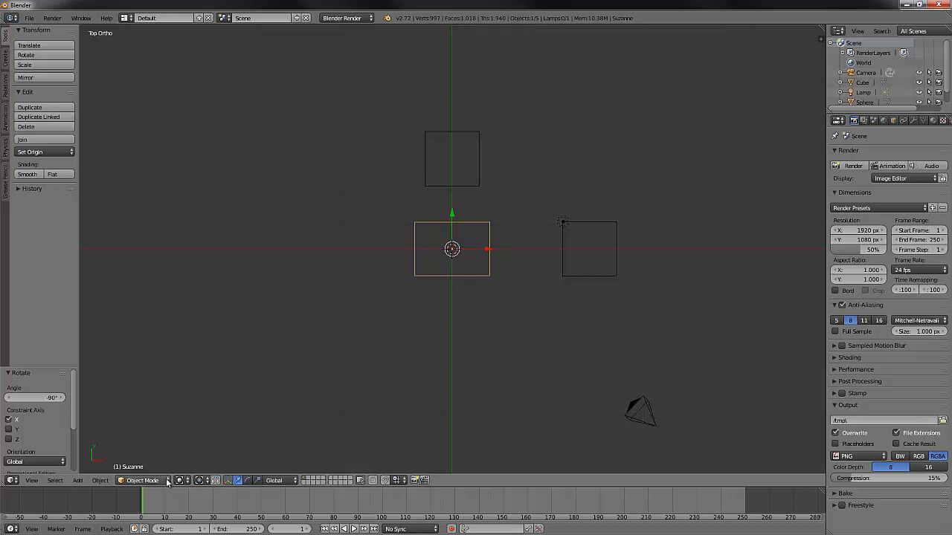
click(141, 480)
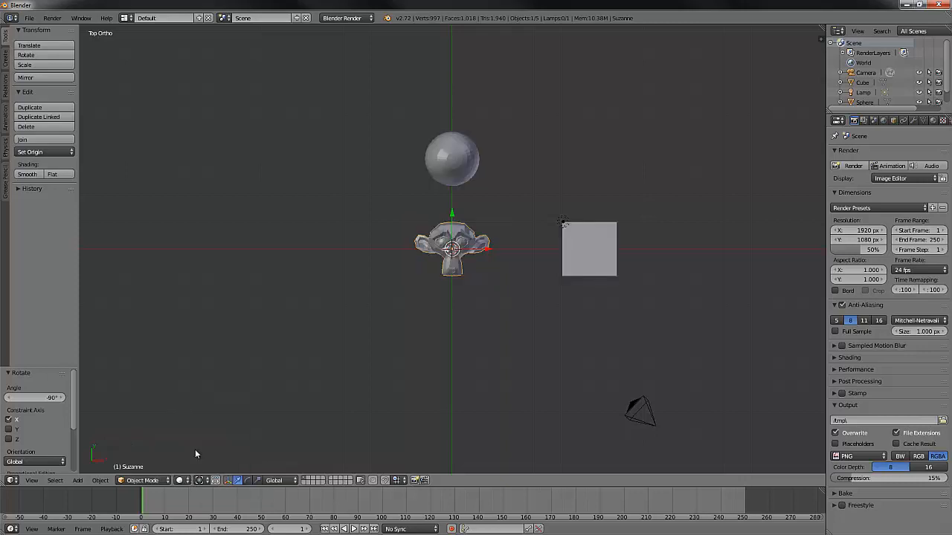
mouse_move(485, 378)
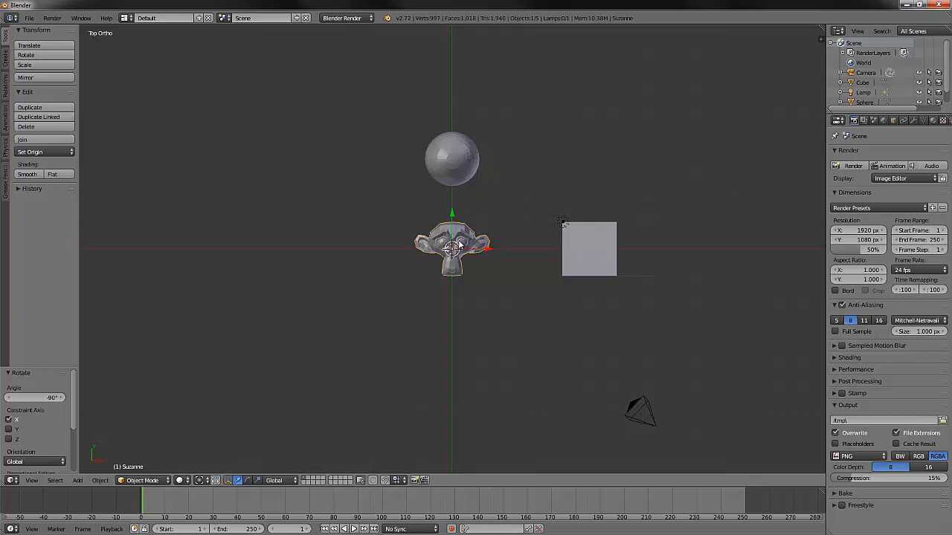
mouse_move(664, 311)
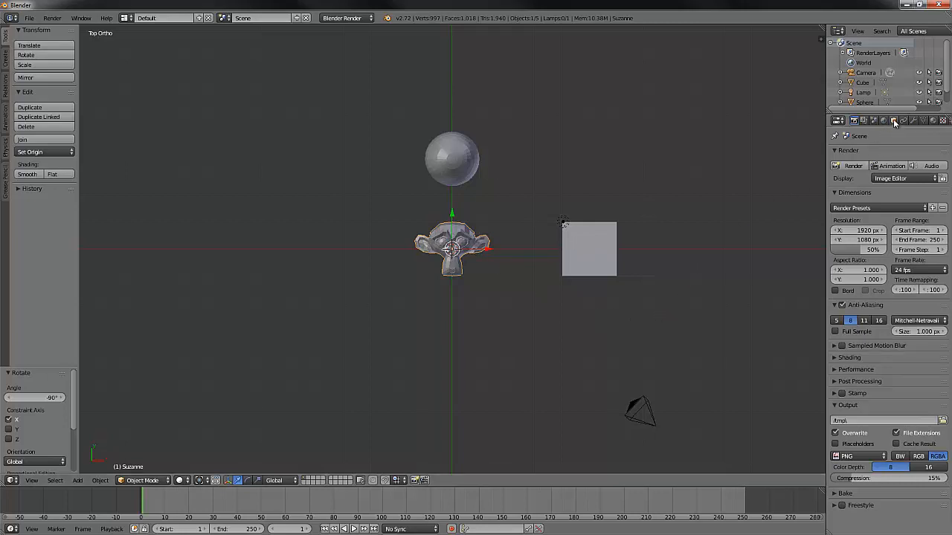
mouse_move(896, 119)
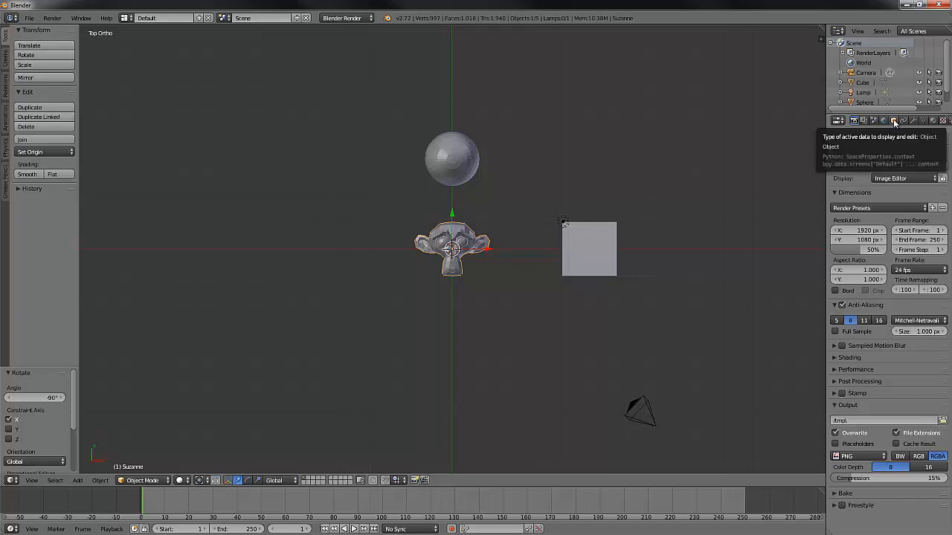
- Enable Bounds in Suzanne's Object properties Display panel to show its bounding box
click(892, 119)
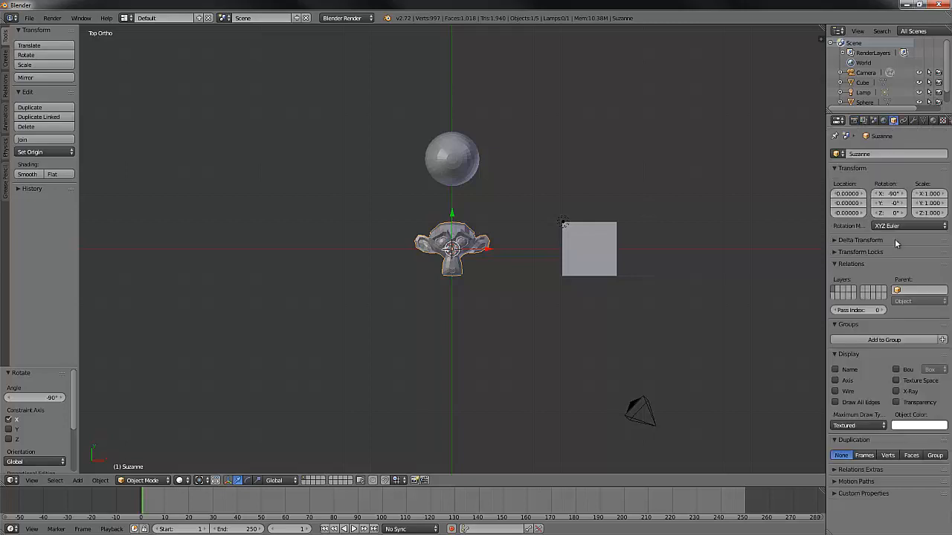
mouse_move(862, 358)
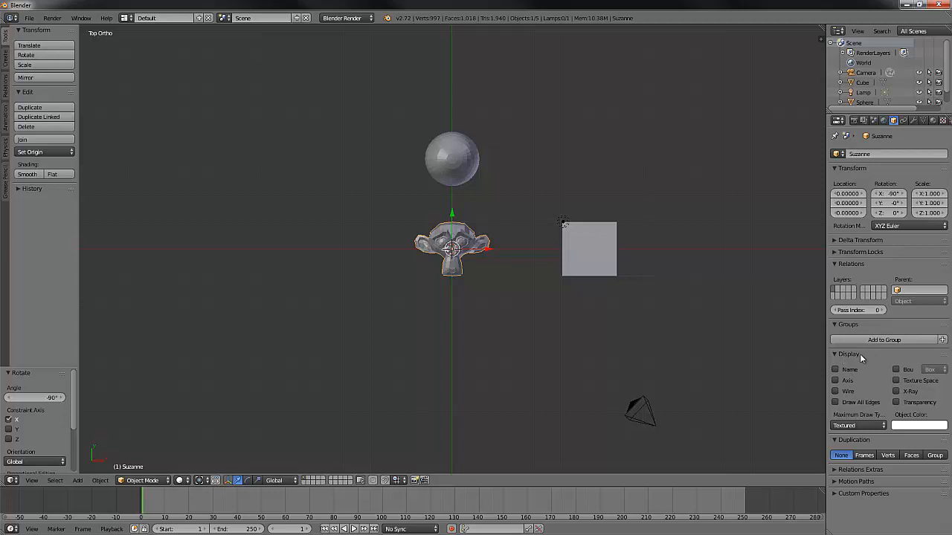
mouse_move(900, 365)
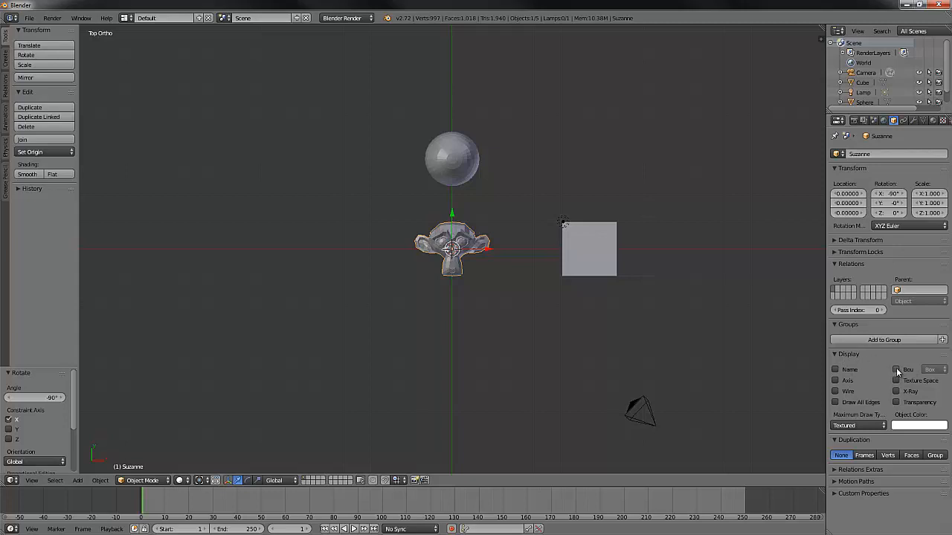
click(895, 369)
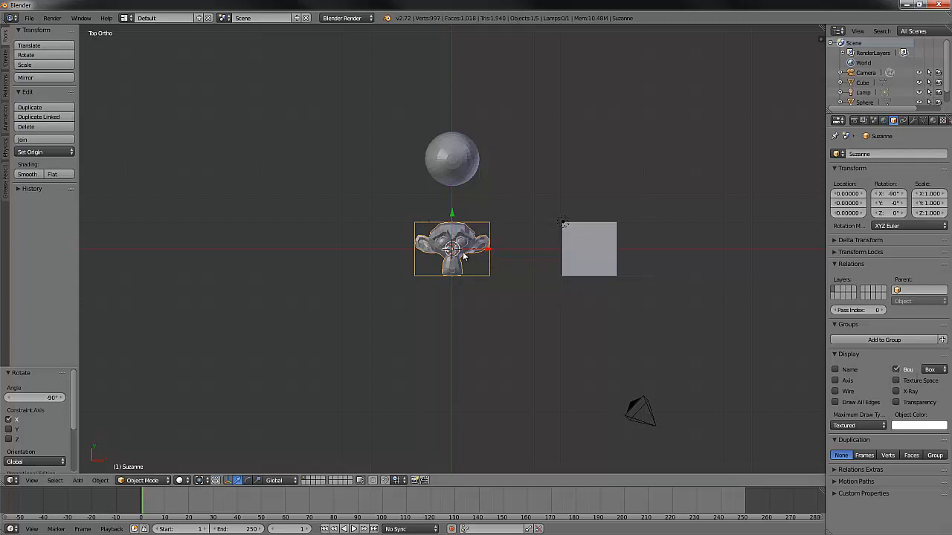
mouse_move(458, 167)
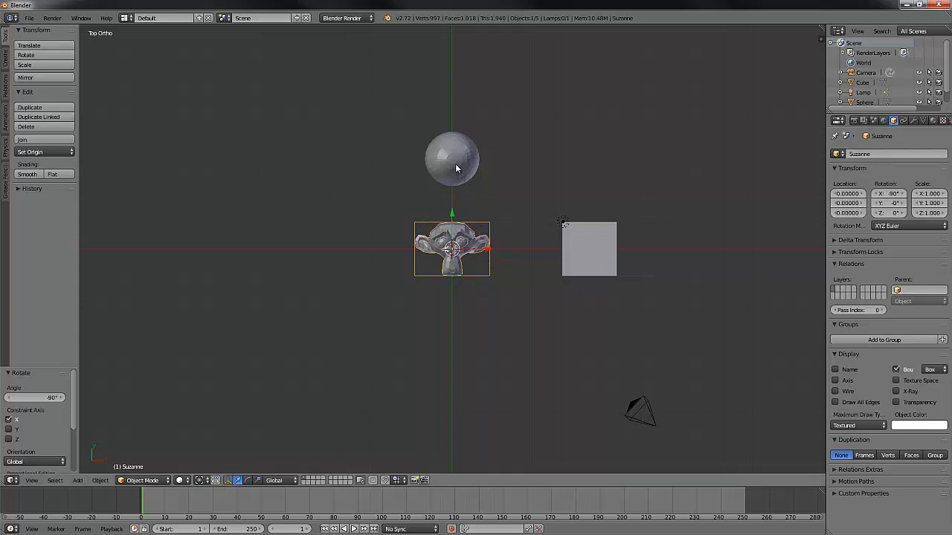
- Enable Bounds for the sphere and the cube so all three objects show bounding boxes
click(452, 158)
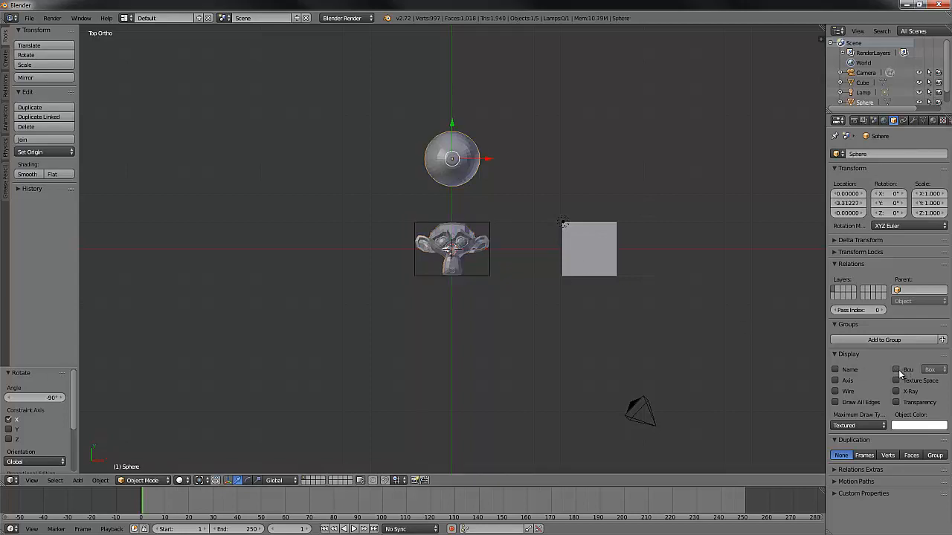
click(589, 249)
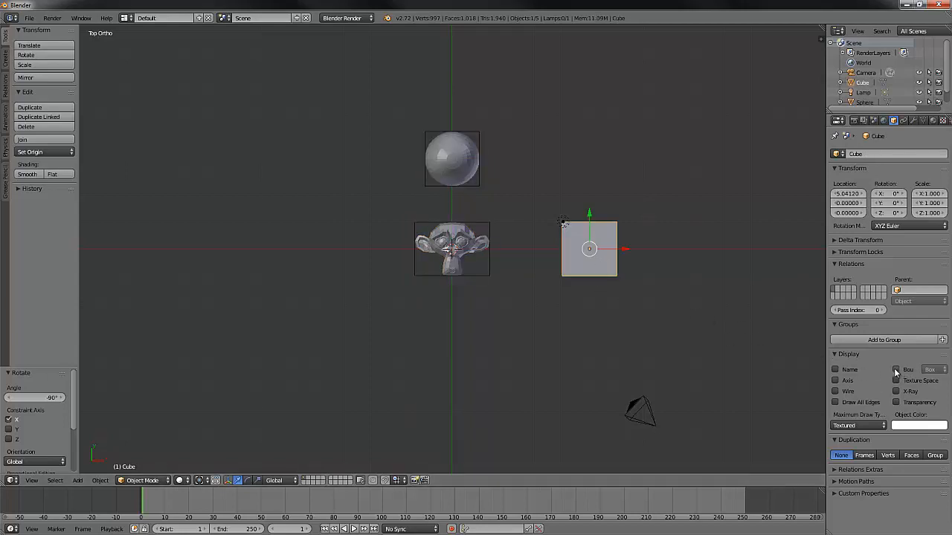
click(895, 369)
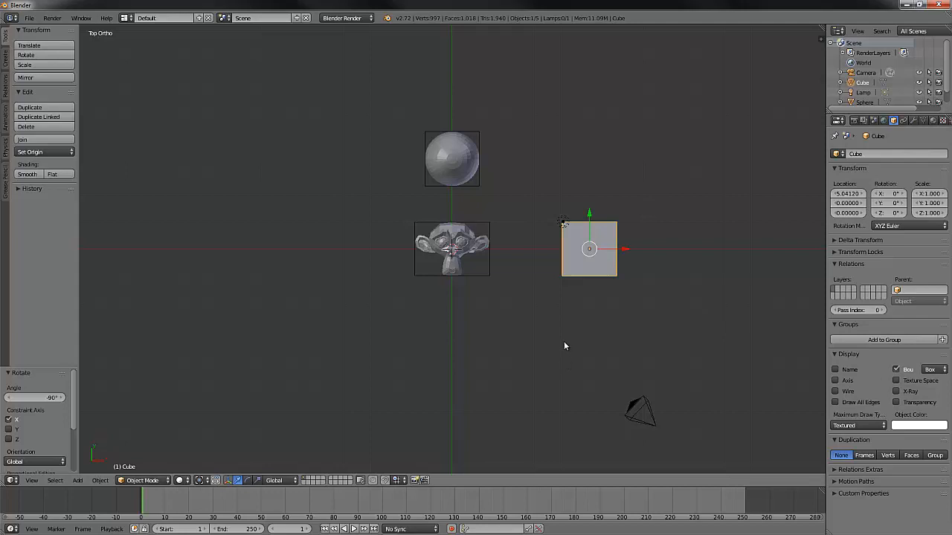
mouse_move(603, 247)
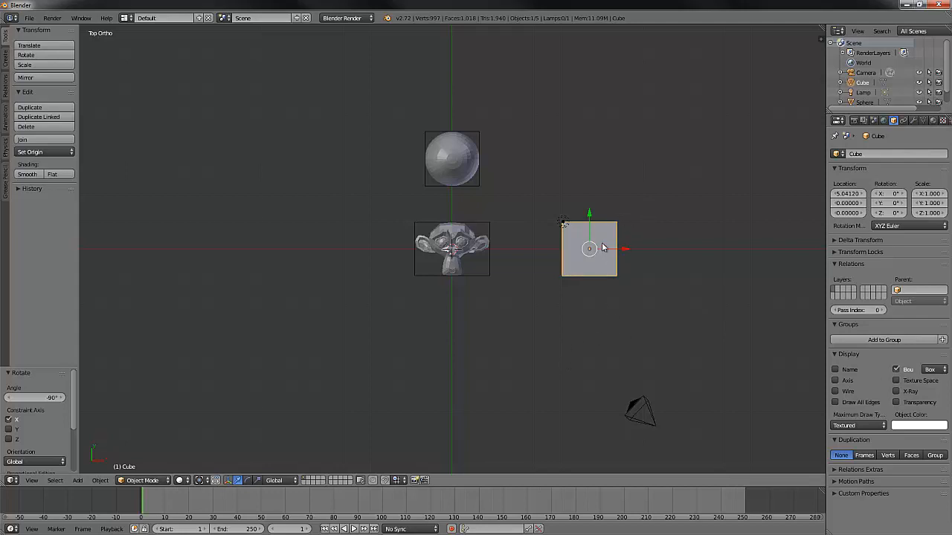
mouse_move(592, 255)
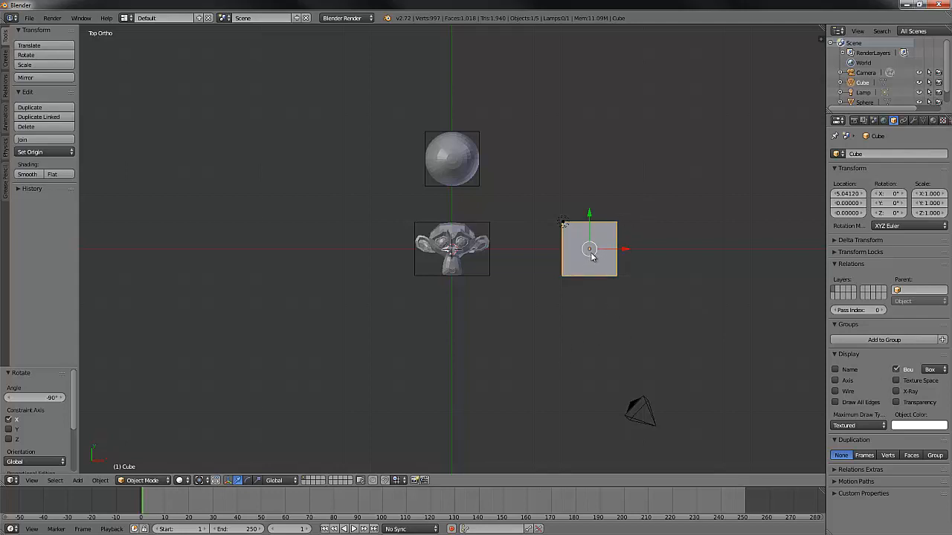
mouse_move(520, 280)
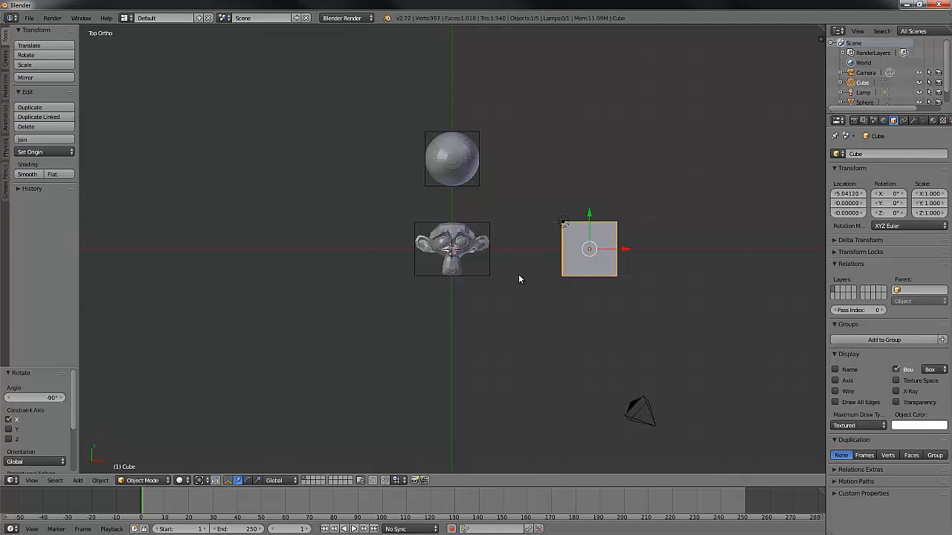
mouse_move(521, 268)
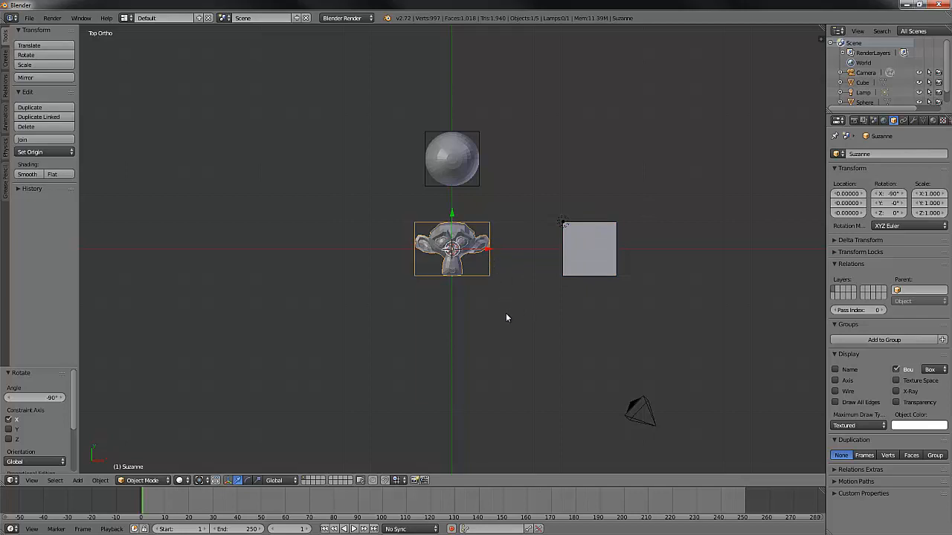
mouse_move(504, 329)
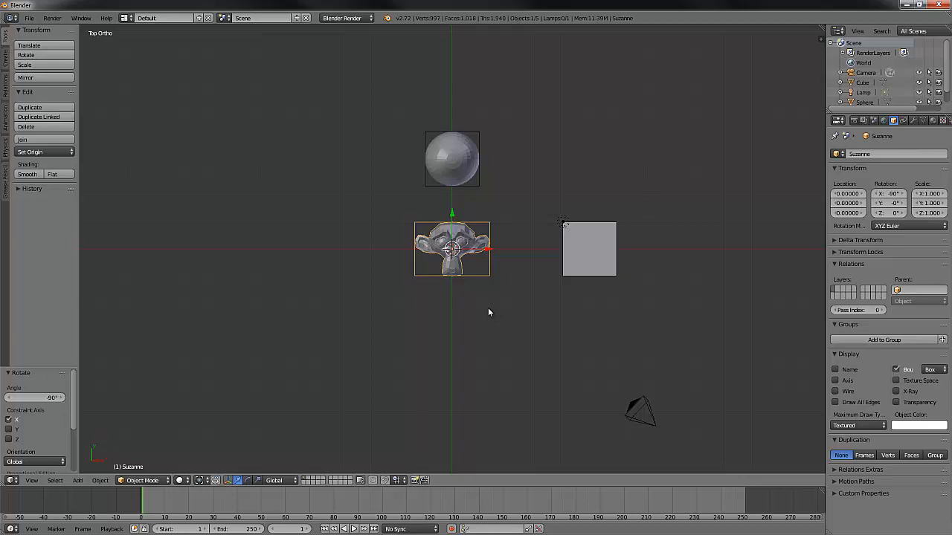
mouse_move(491, 300)
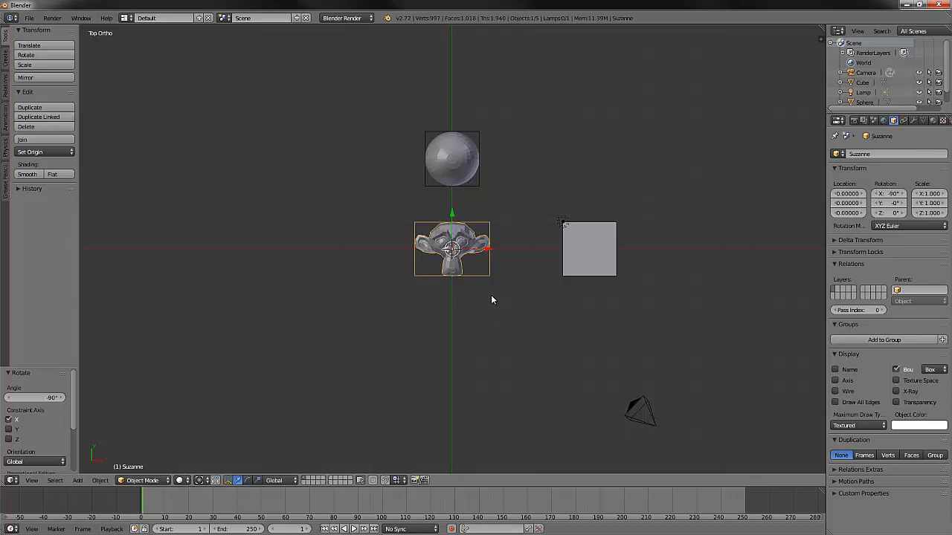
mouse_move(524, 365)
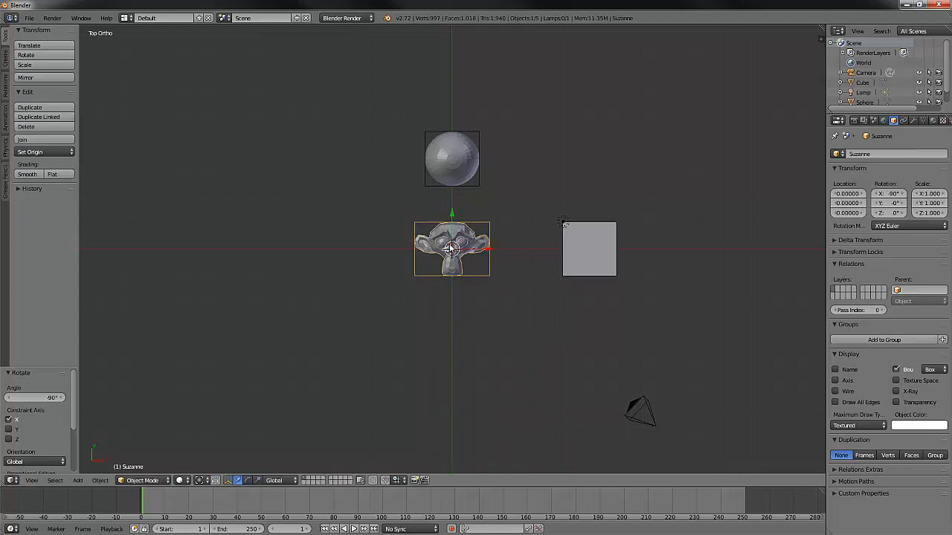
mouse_move(452, 252)
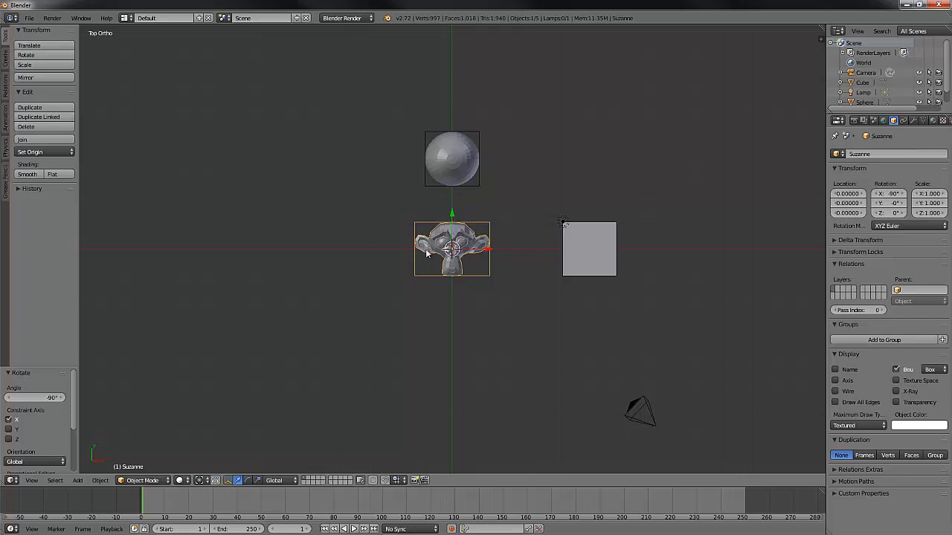
mouse_move(424, 250)
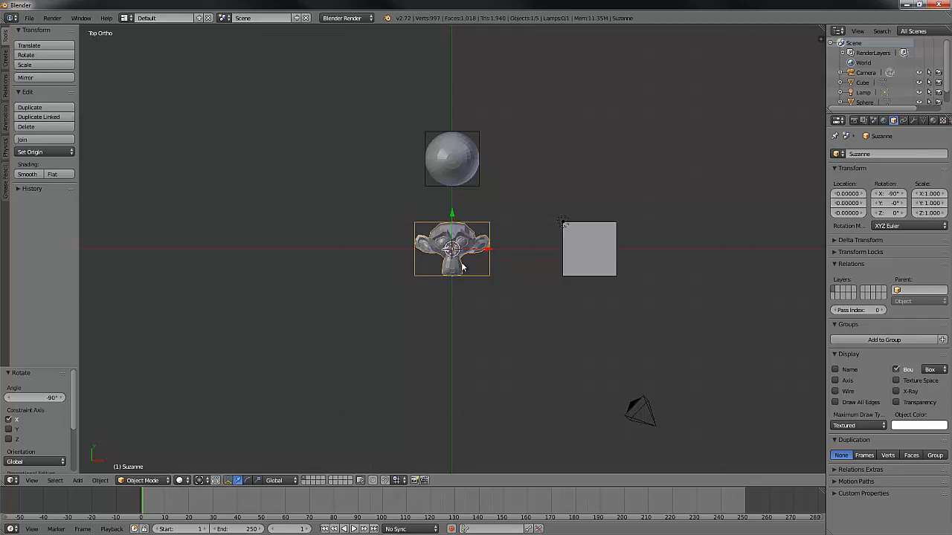
mouse_move(464, 171)
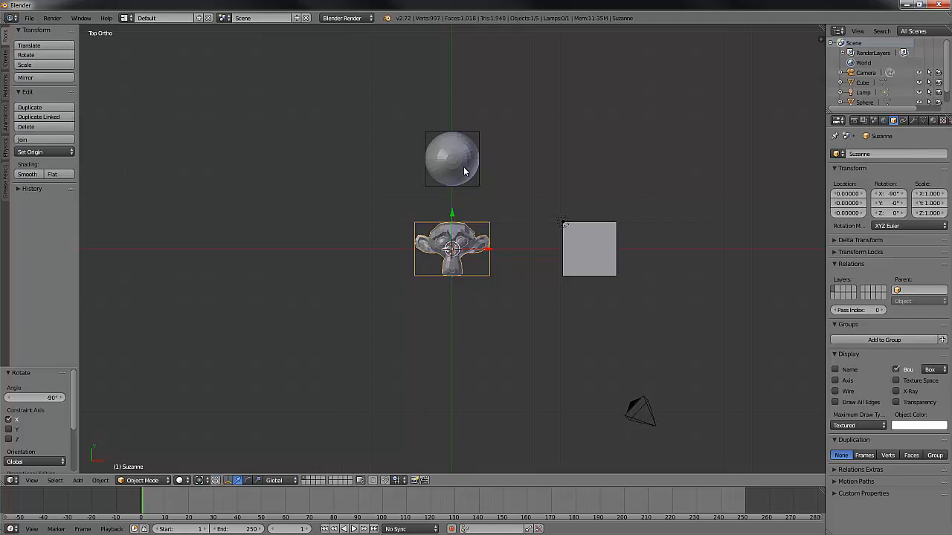
mouse_move(461, 241)
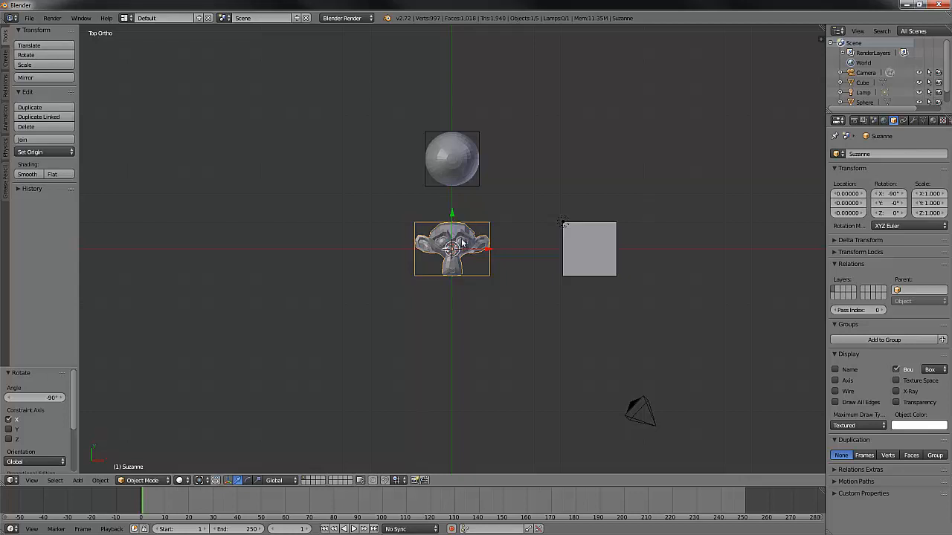
mouse_move(464, 167)
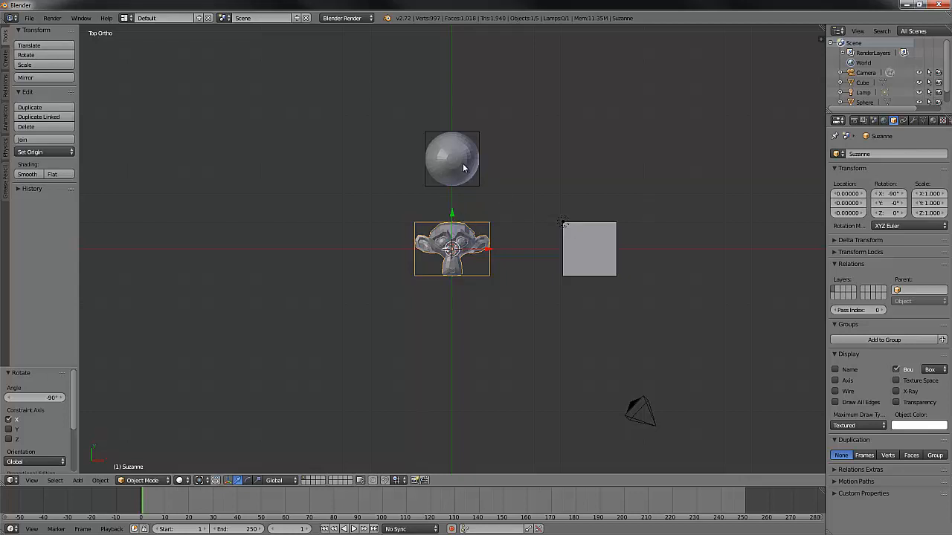
mouse_move(483, 182)
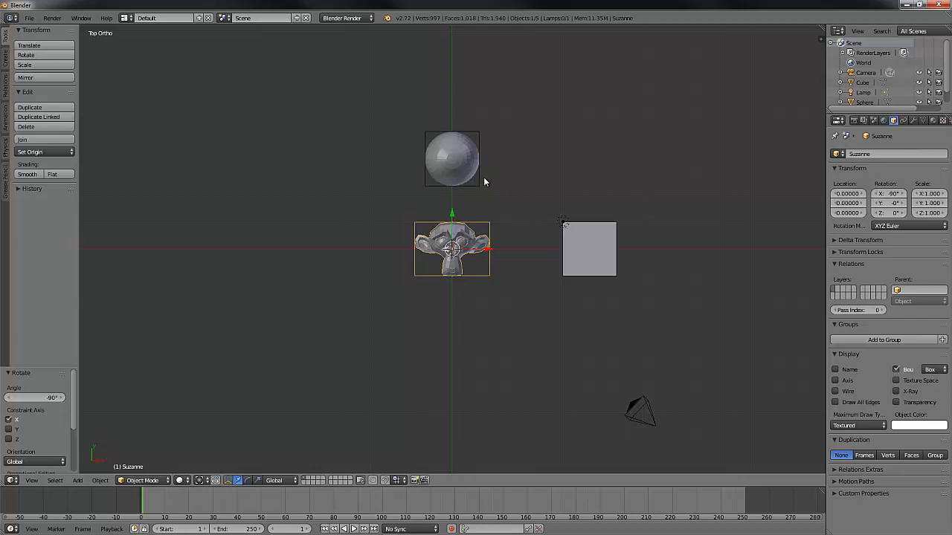
mouse_move(455, 172)
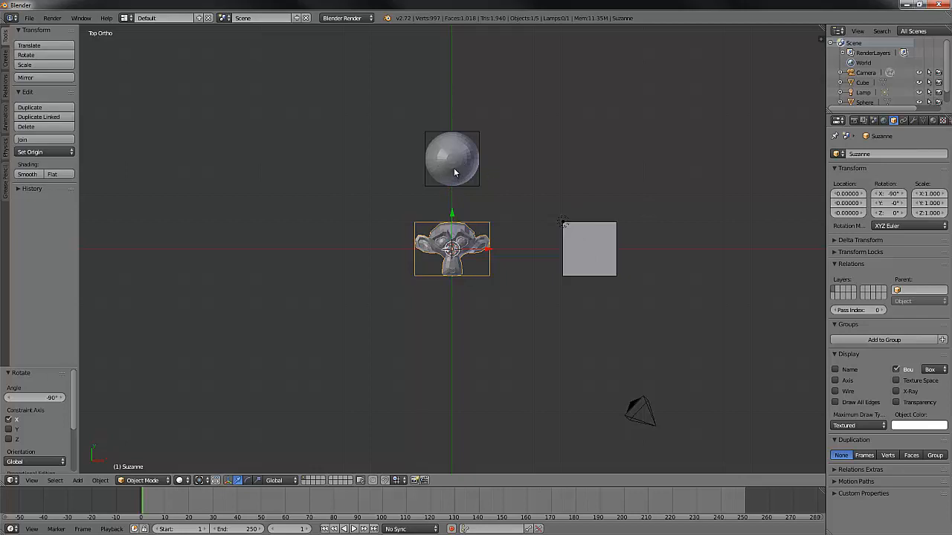
- Select sphere, Suzanne and cube with the cube active and rotate them together
click(453, 158)
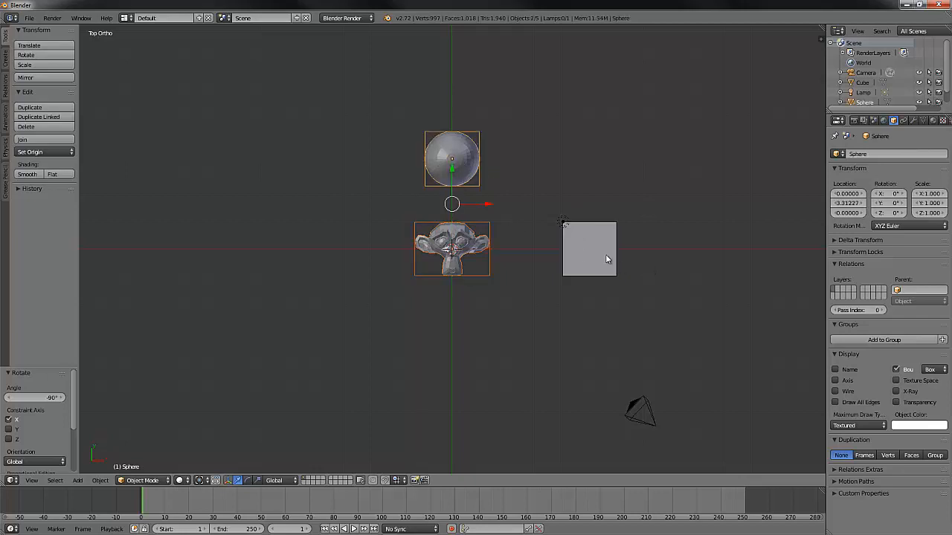
click(589, 250)
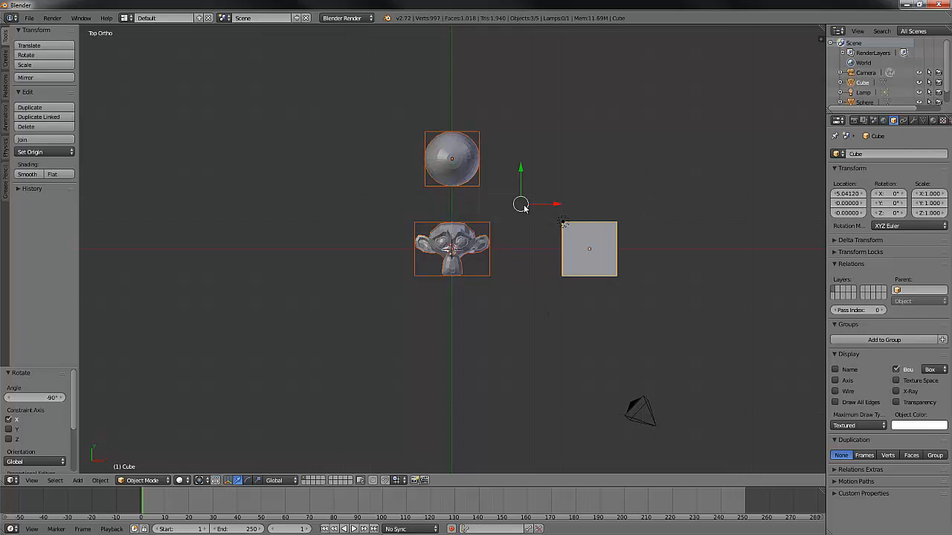
mouse_move(464, 149)
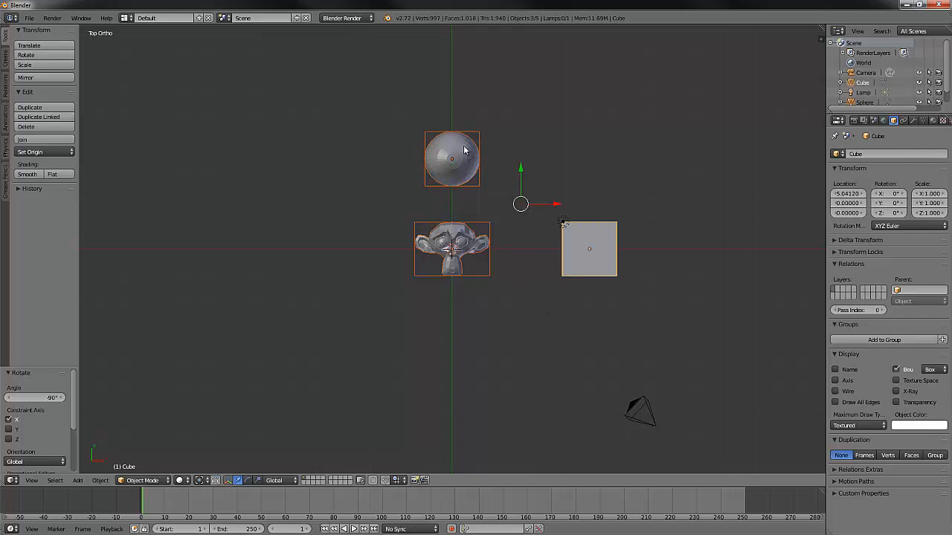
mouse_move(583, 378)
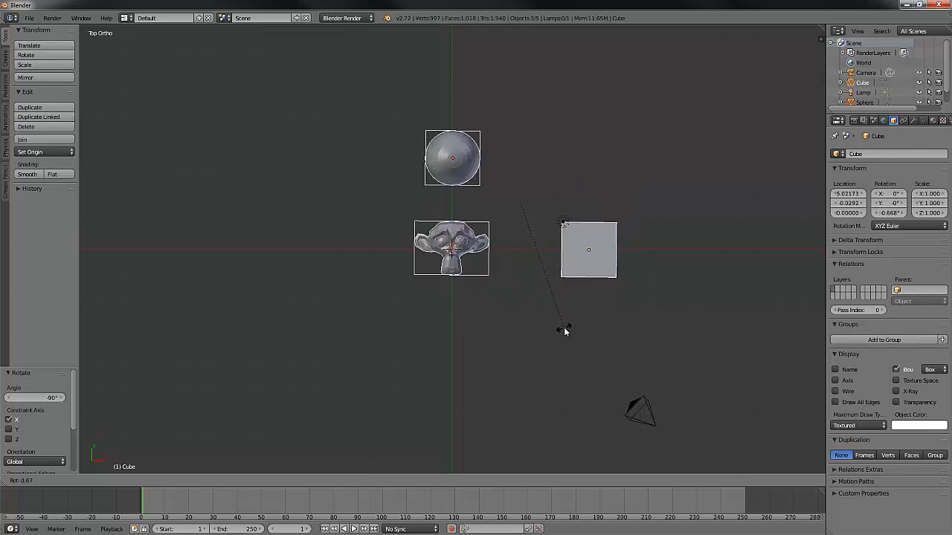
click(588, 250)
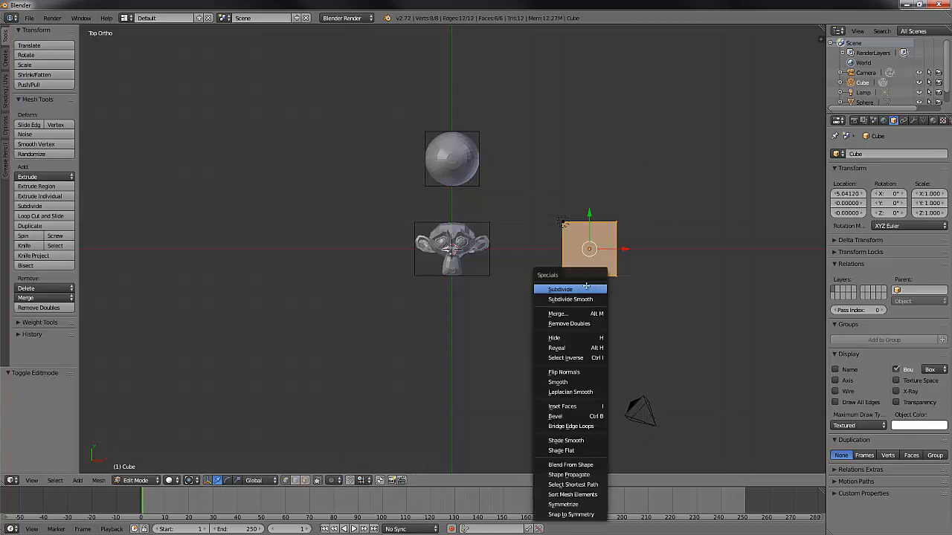
- Subdivide the cube's mesh from the Specials menu into a grid of faces
click(559, 288)
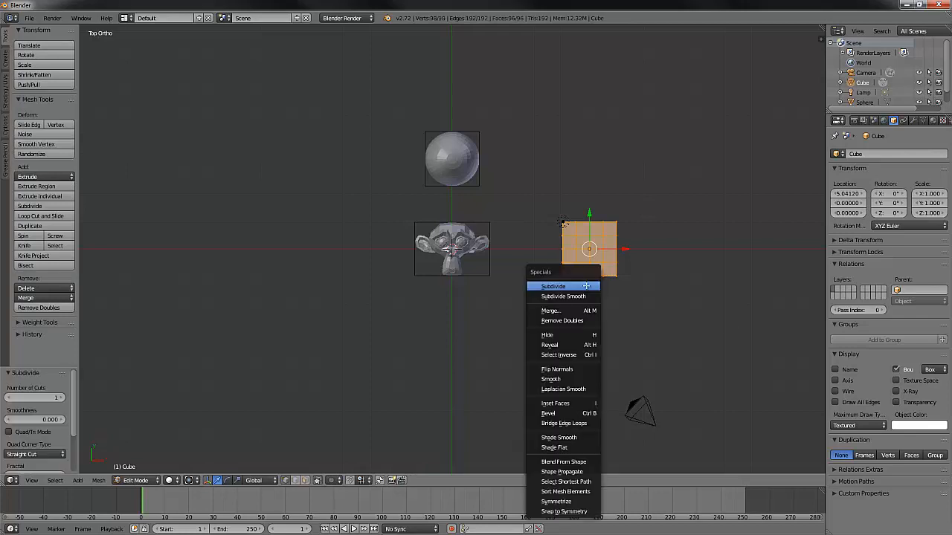
click(553, 286)
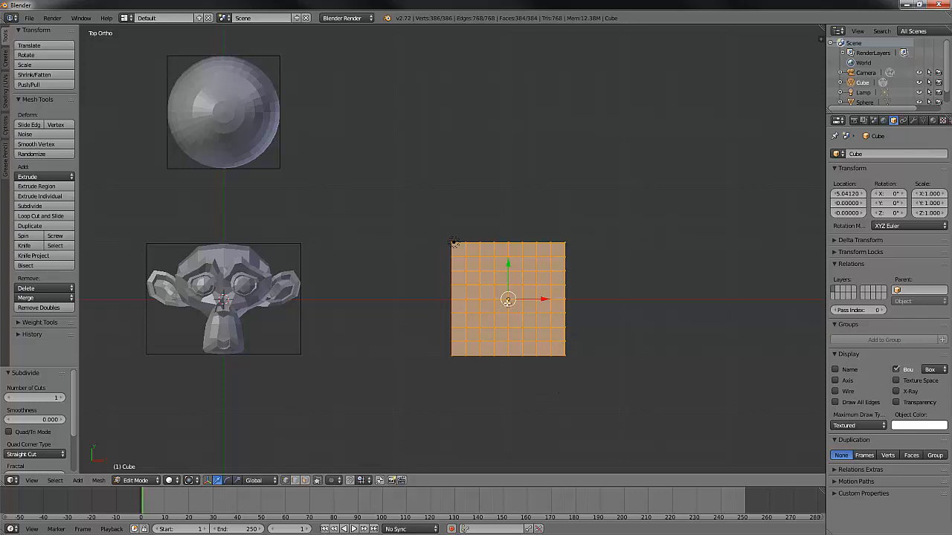
mouse_move(515, 322)
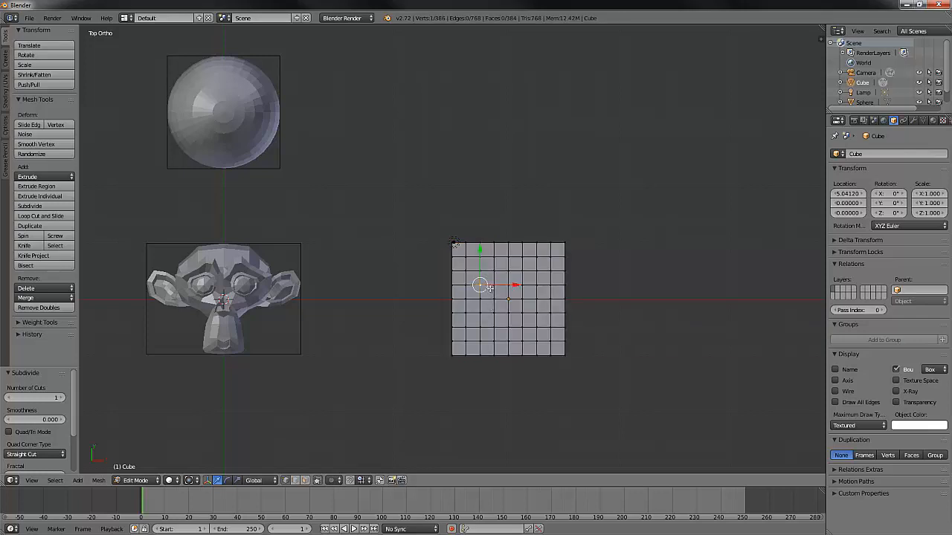
mouse_move(499, 323)
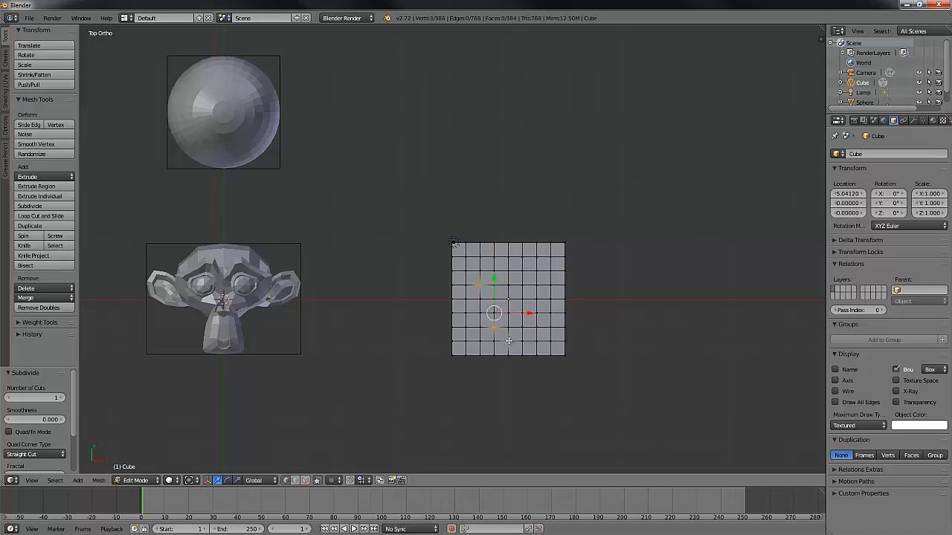
mouse_move(534, 325)
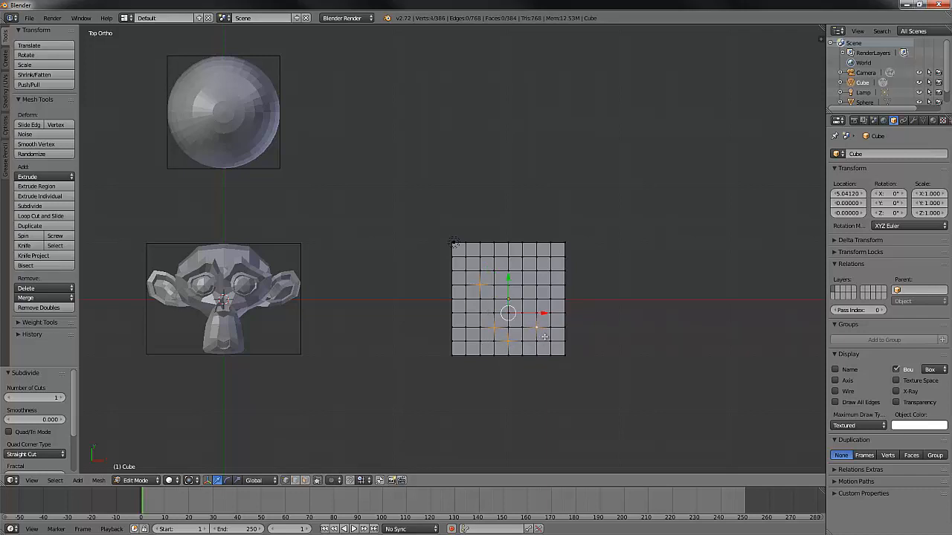
mouse_move(548, 345)
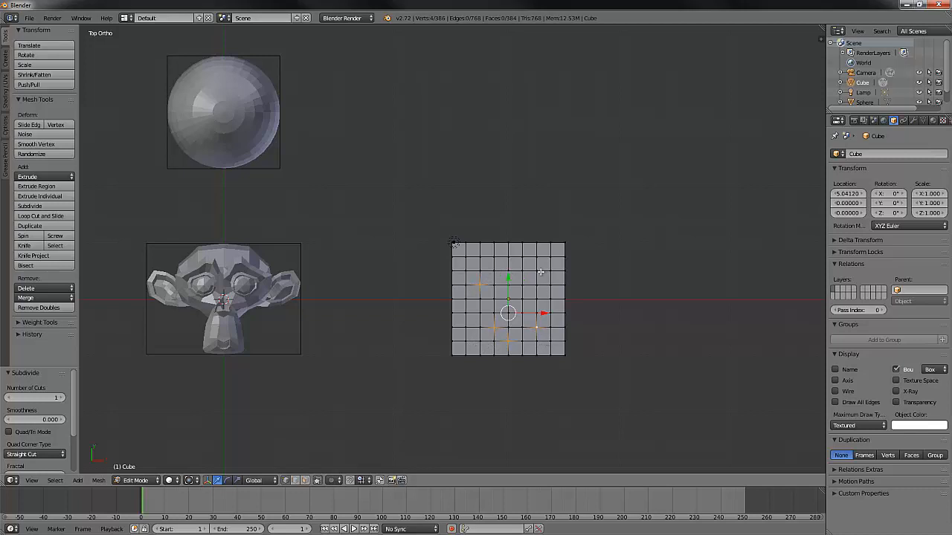
mouse_move(470, 281)
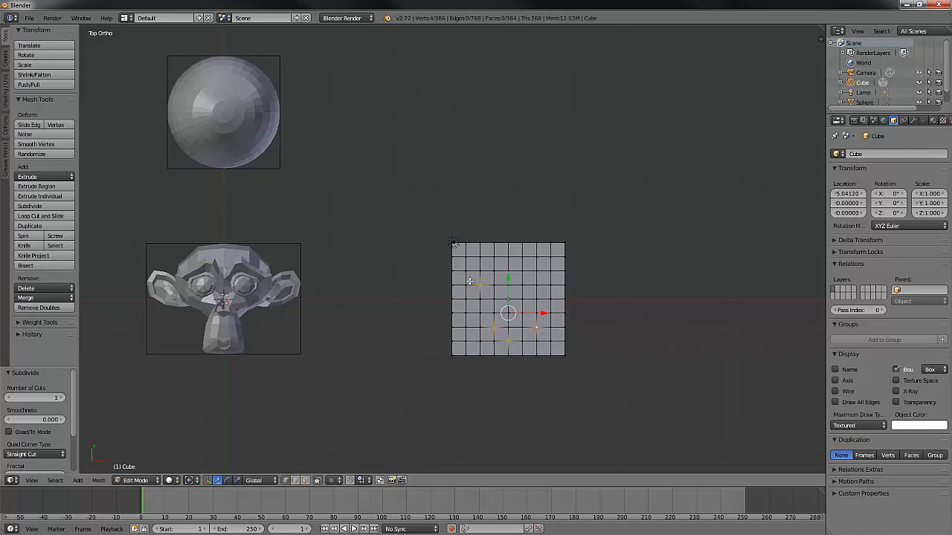
mouse_move(534, 328)
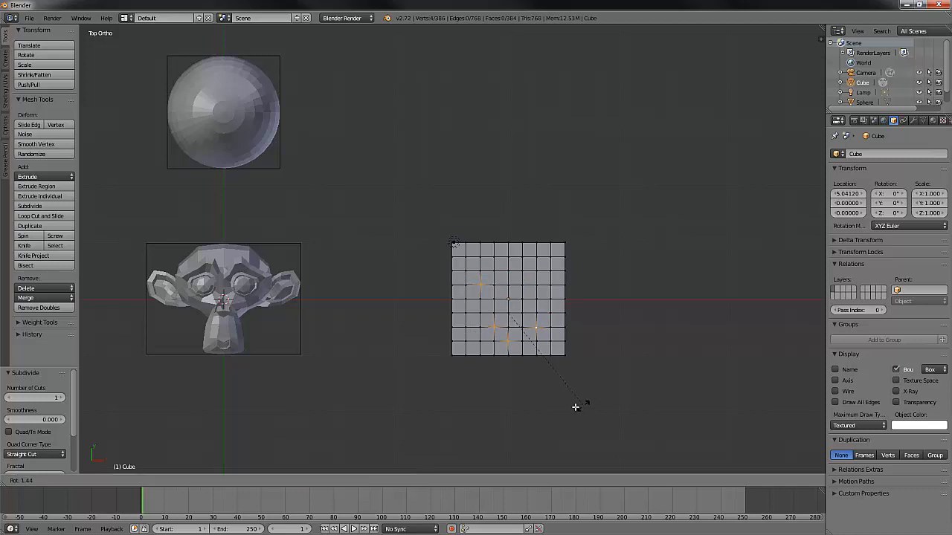
- Try scaling a few selected vertices, cancel it, and switch to Face select mode
drag(577, 408, 595, 372)
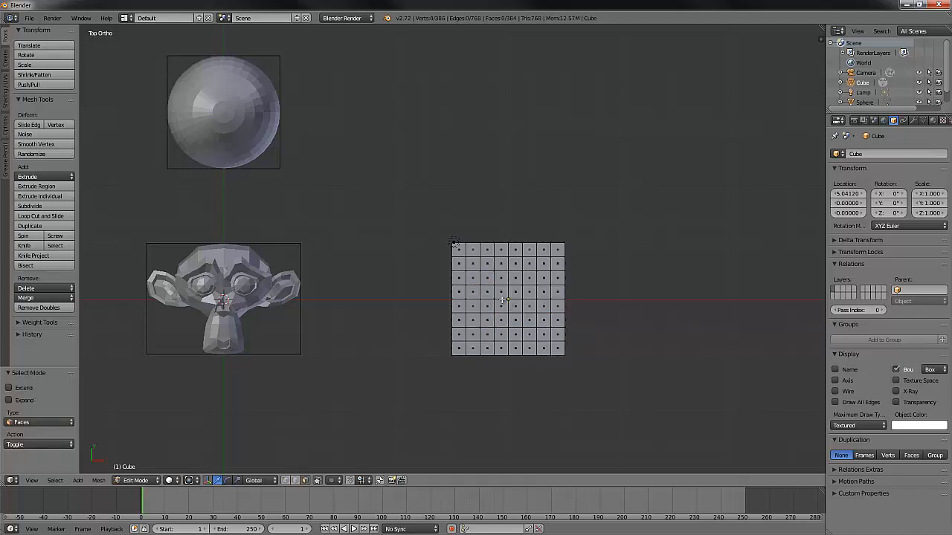
- Shift-select four scattered faces on the subdivided cube grid
click(500, 278)
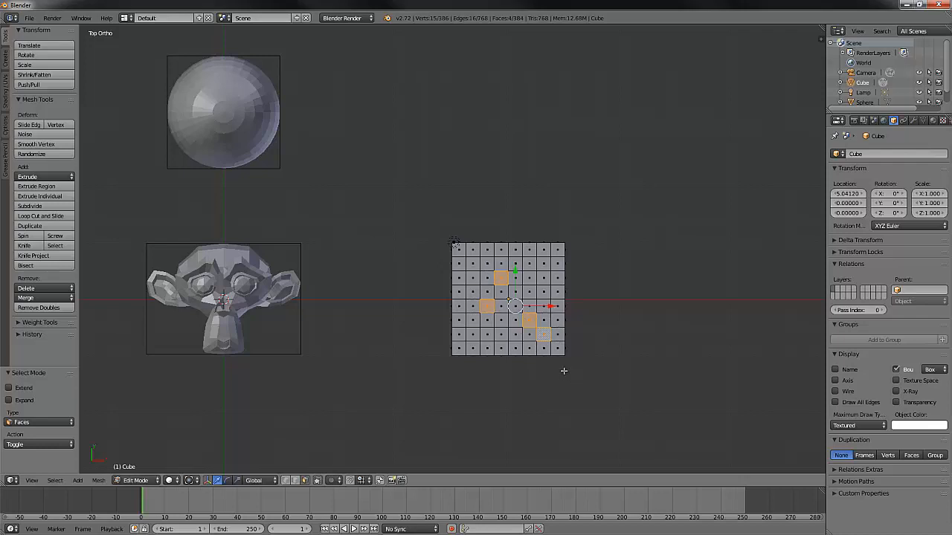
mouse_move(562, 372)
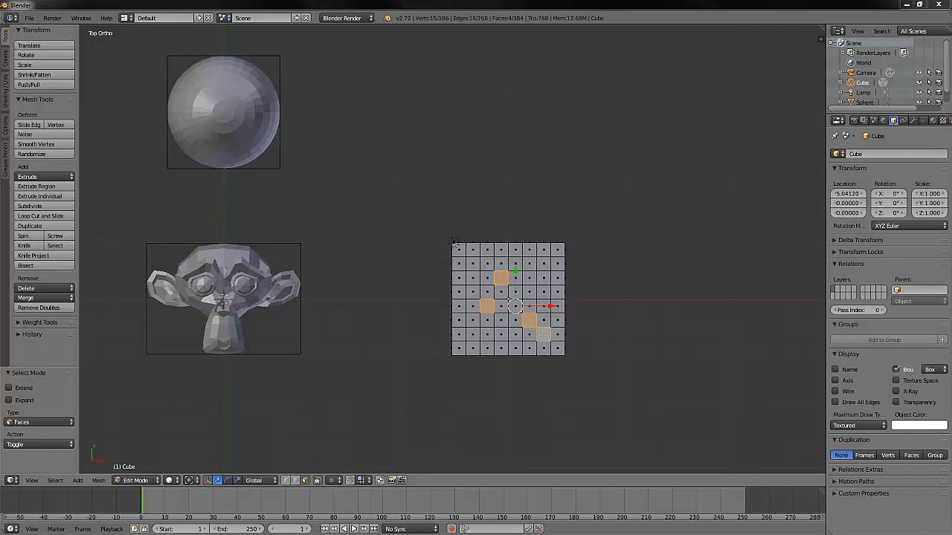
mouse_move(398, 398)
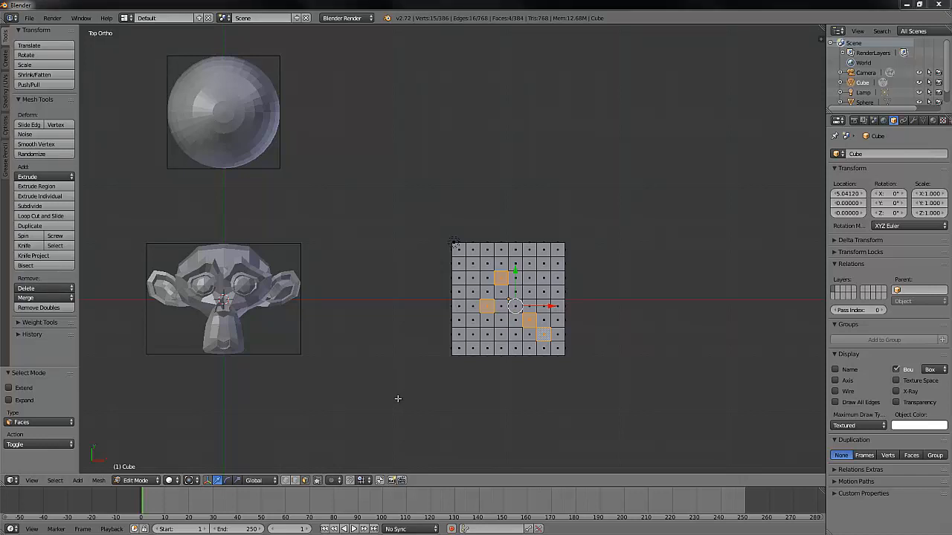
mouse_move(215, 467)
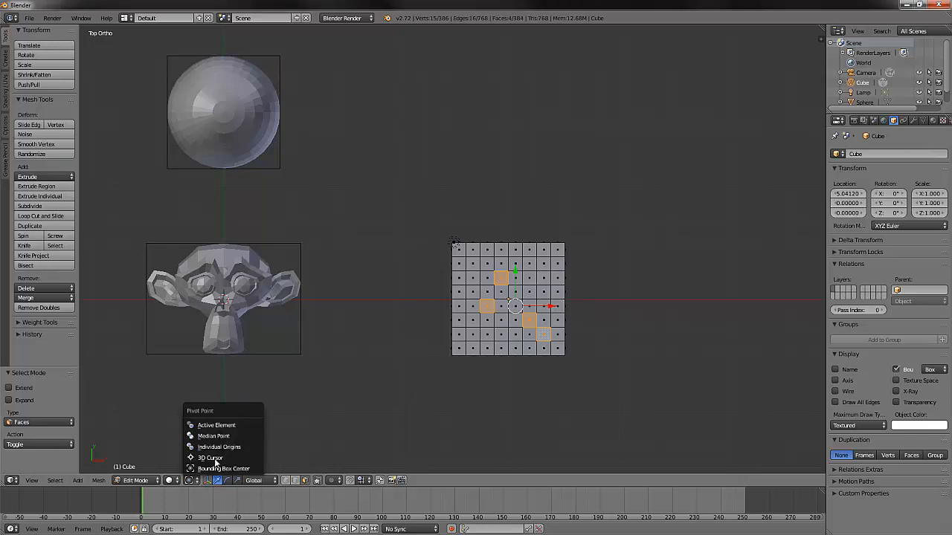
mouse_move(223, 469)
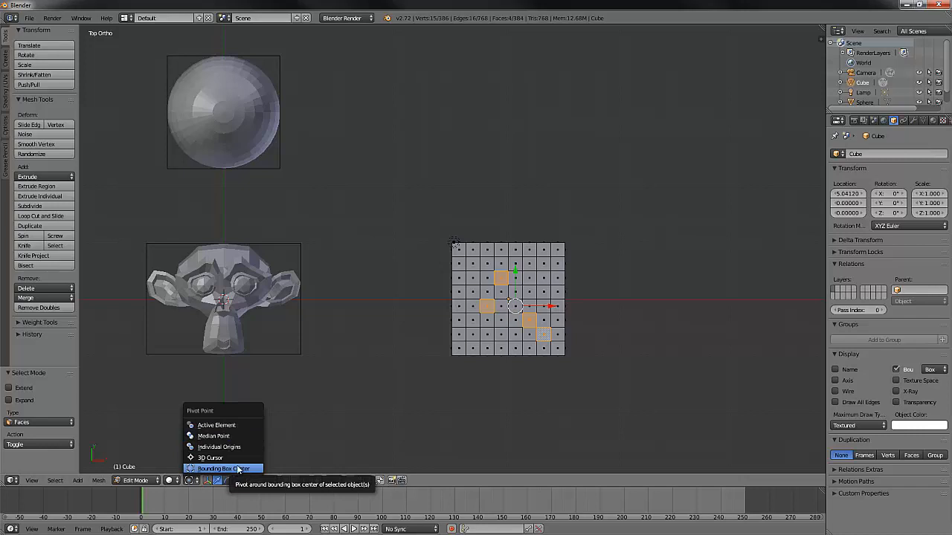
- Set the Pivot Point to 3D Cursor so the faces transform around the cursor at Suzanne
click(224, 469)
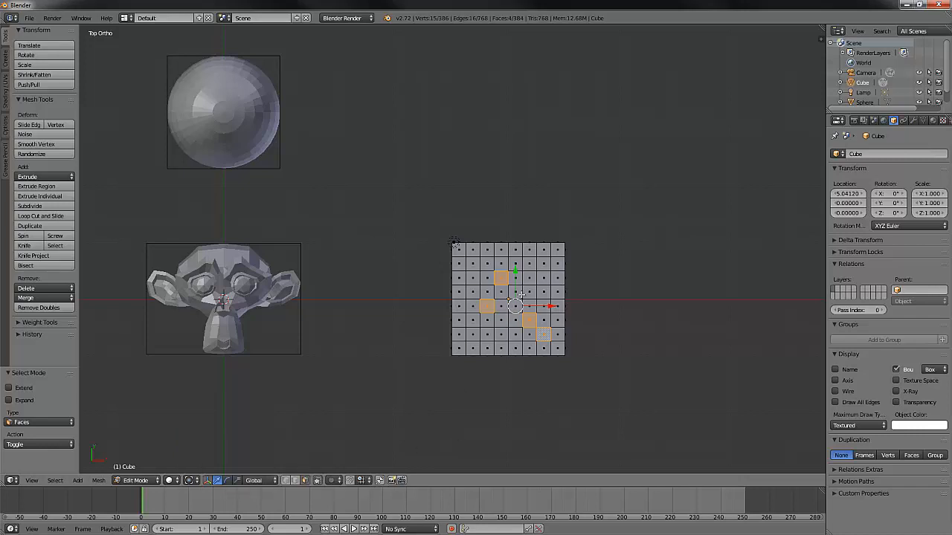
mouse_move(211, 443)
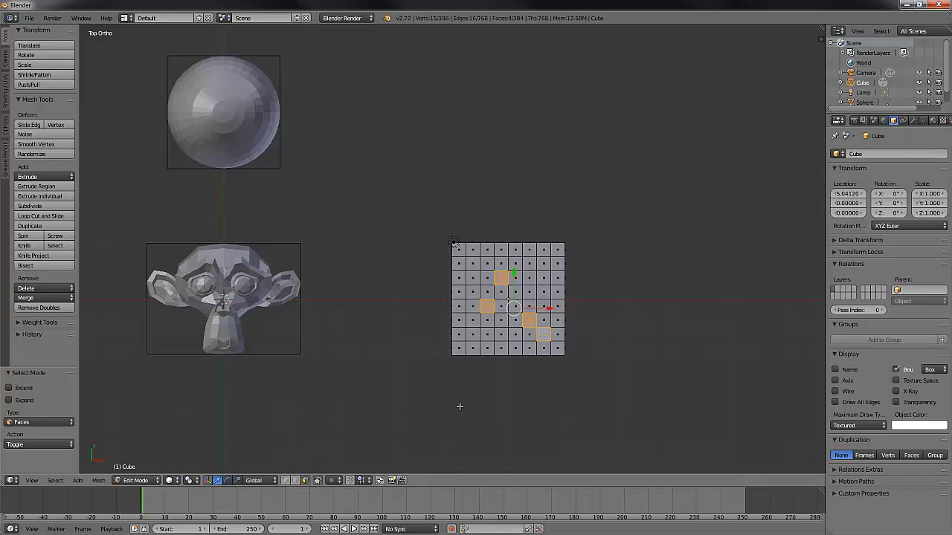
mouse_move(437, 390)
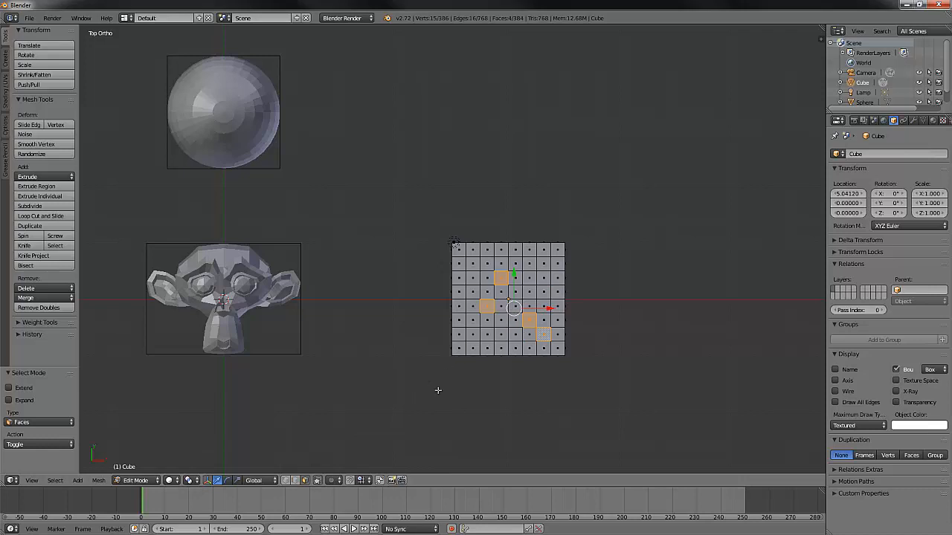
mouse_move(482, 333)
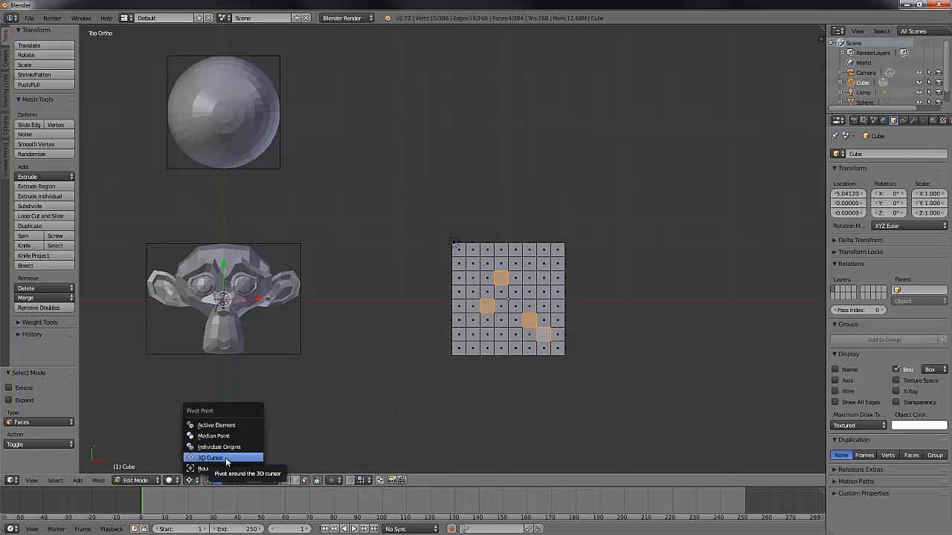
mouse_move(223, 468)
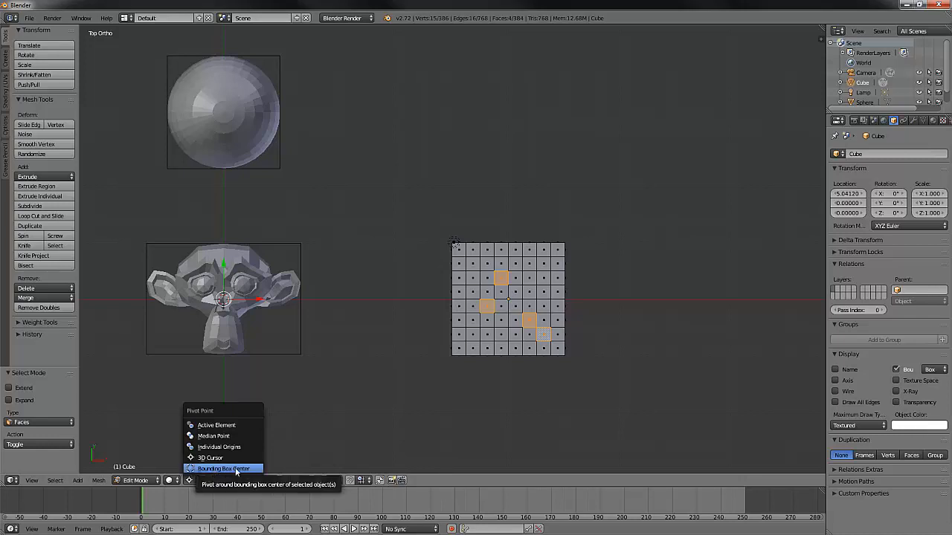
mouse_move(235, 468)
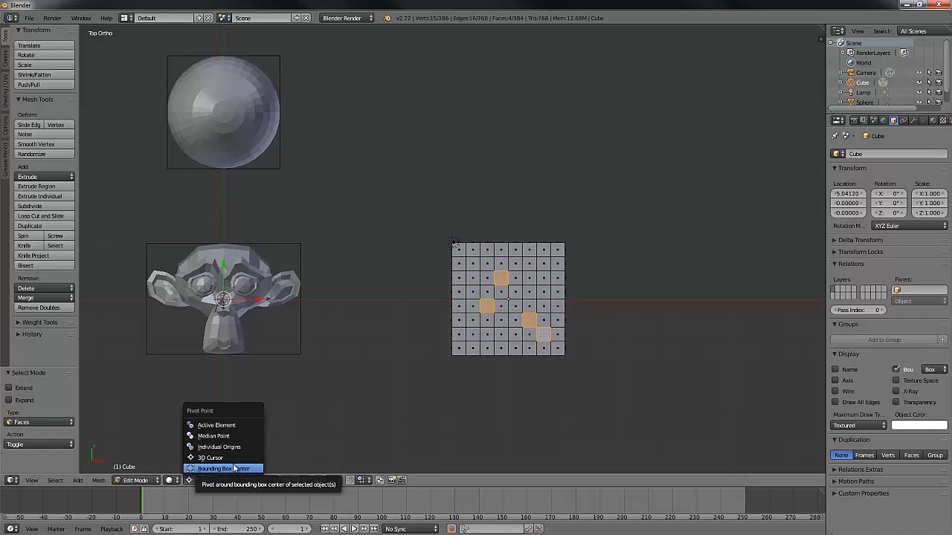
click(216, 469)
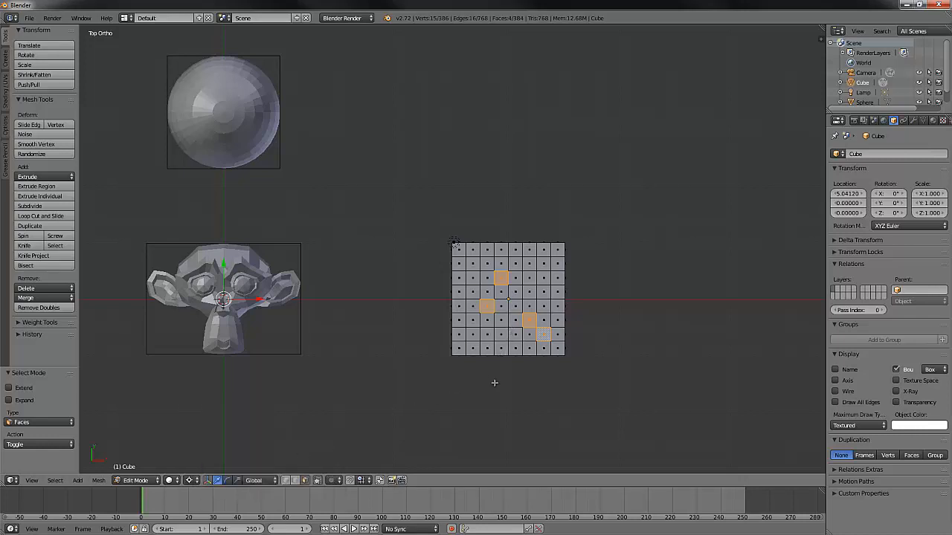
mouse_move(485, 383)
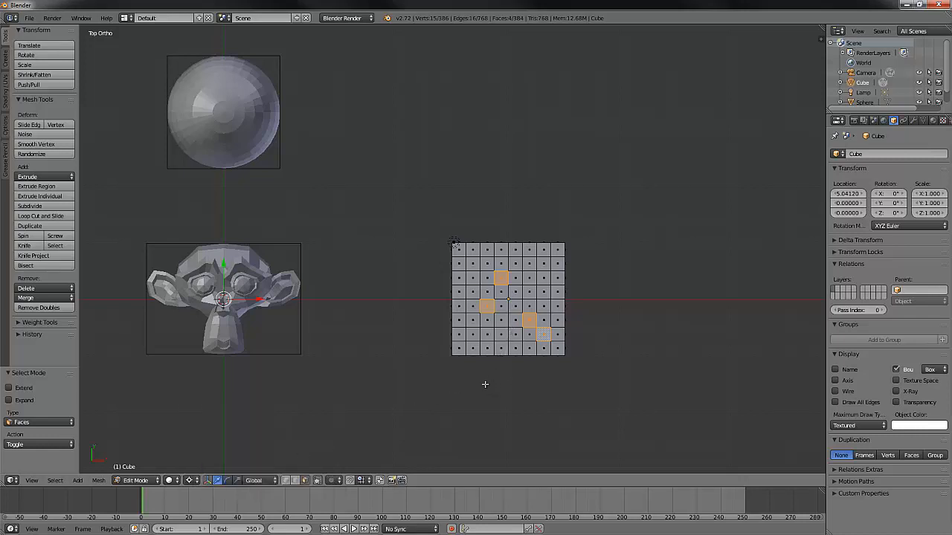
mouse_move(214, 457)
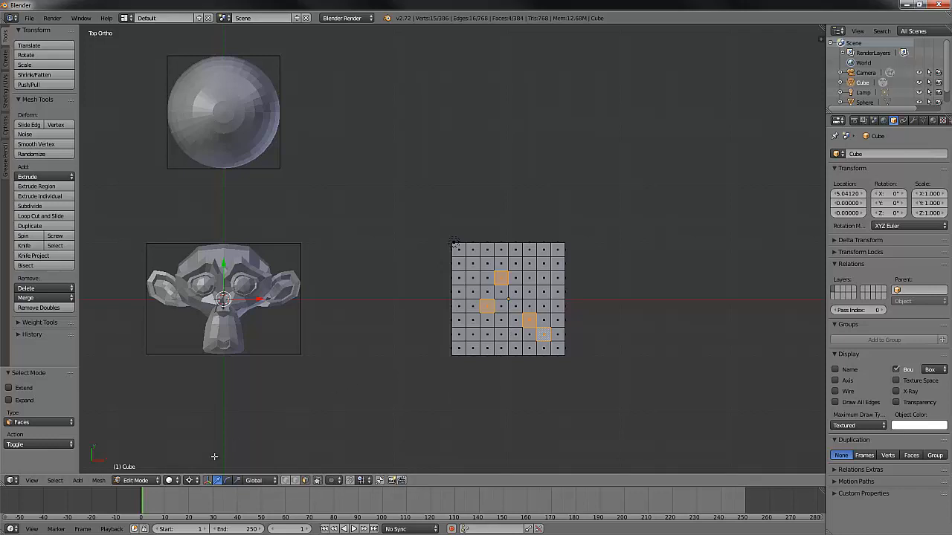
- Set the Pivot Point back to Median Point for the selected faces
click(207, 479)
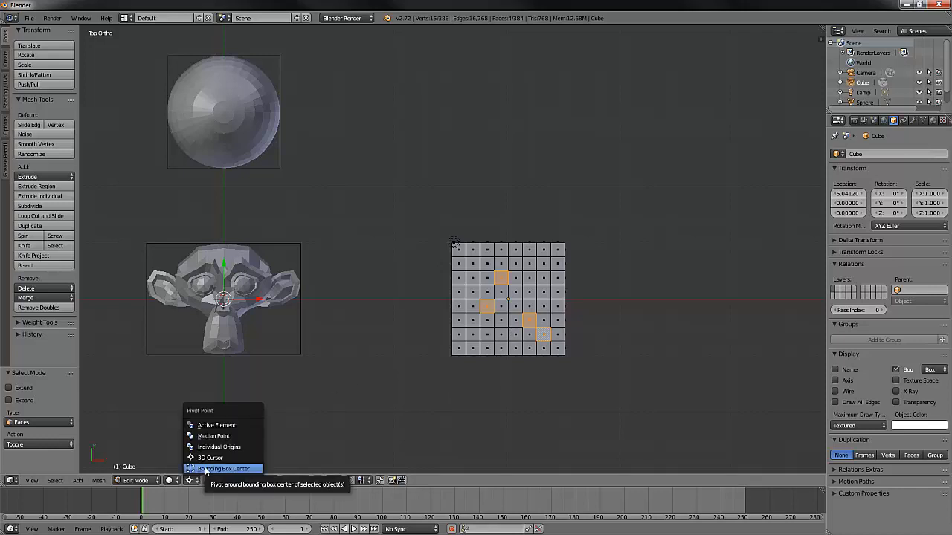
mouse_move(211, 459)
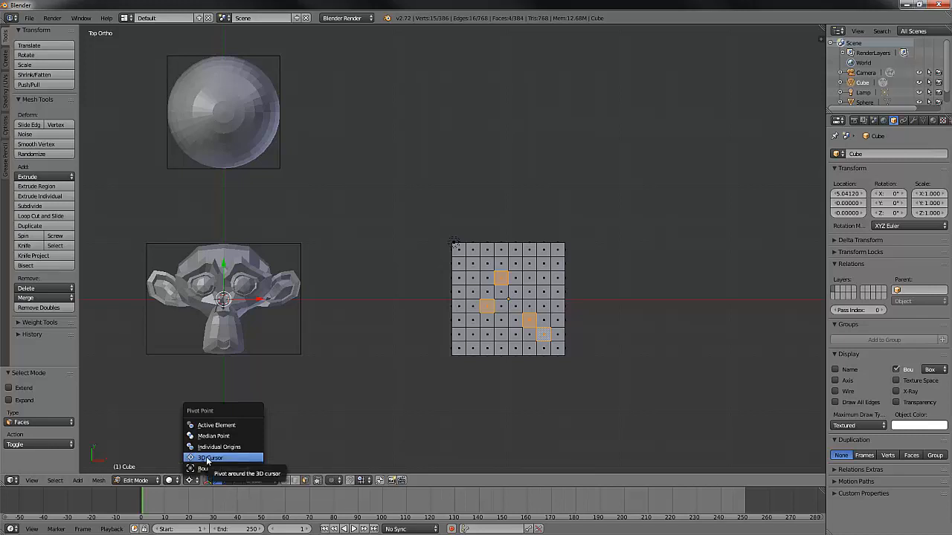
mouse_move(216, 444)
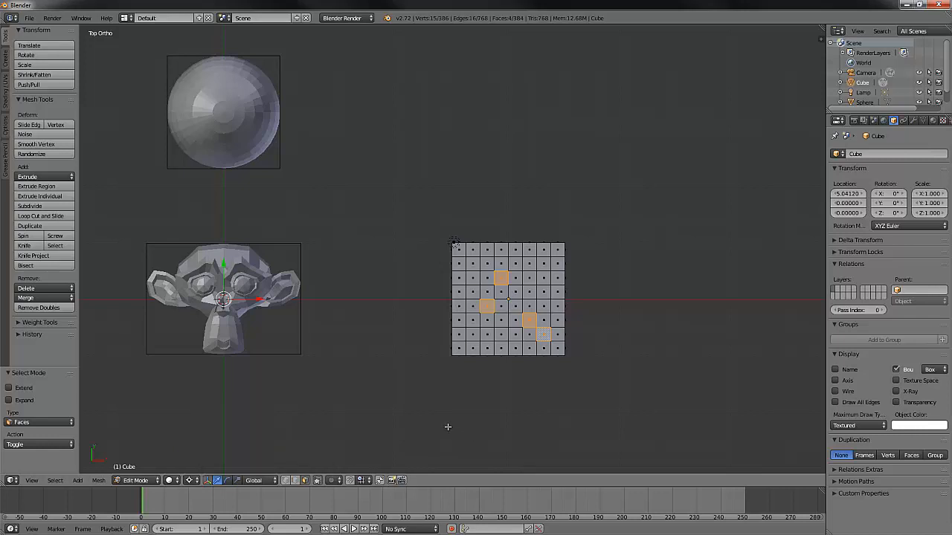
mouse_move(446, 423)
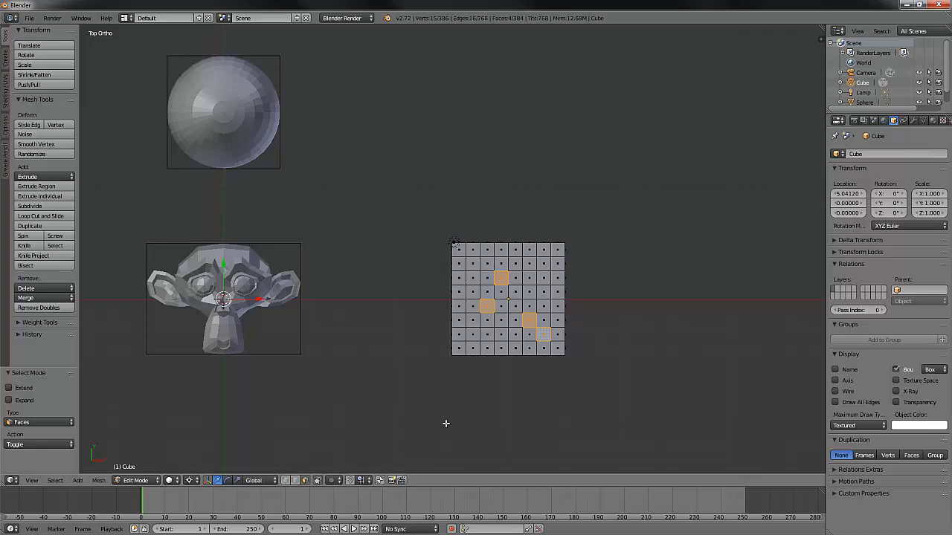
click(200, 480)
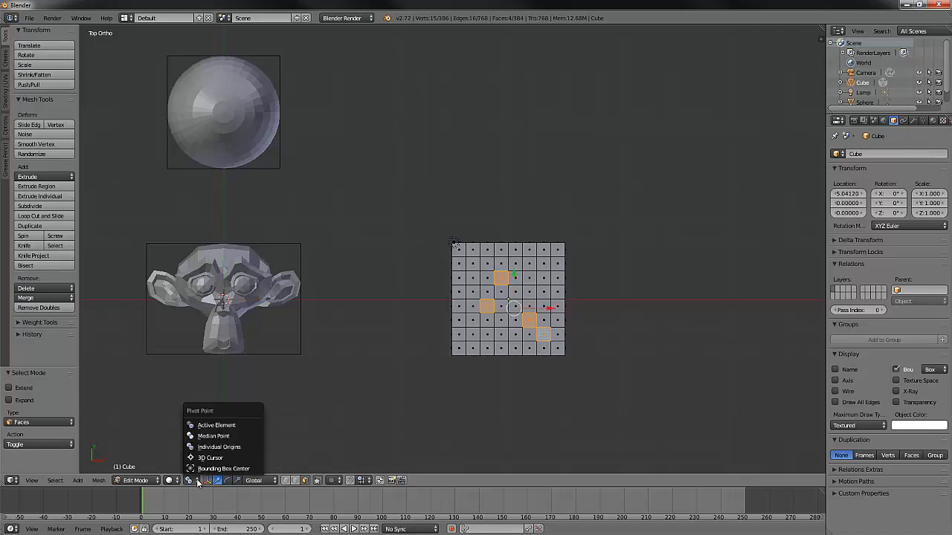
mouse_move(219, 446)
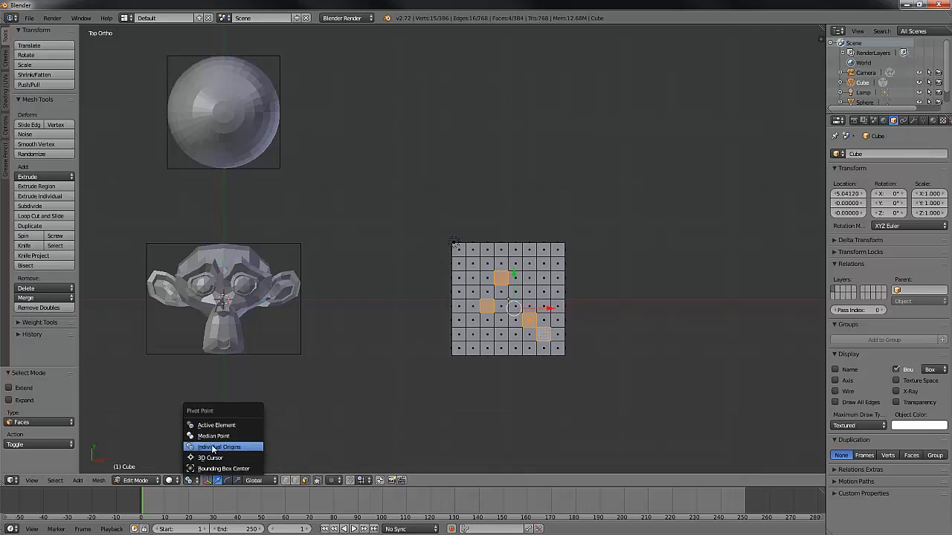
mouse_move(230, 453)
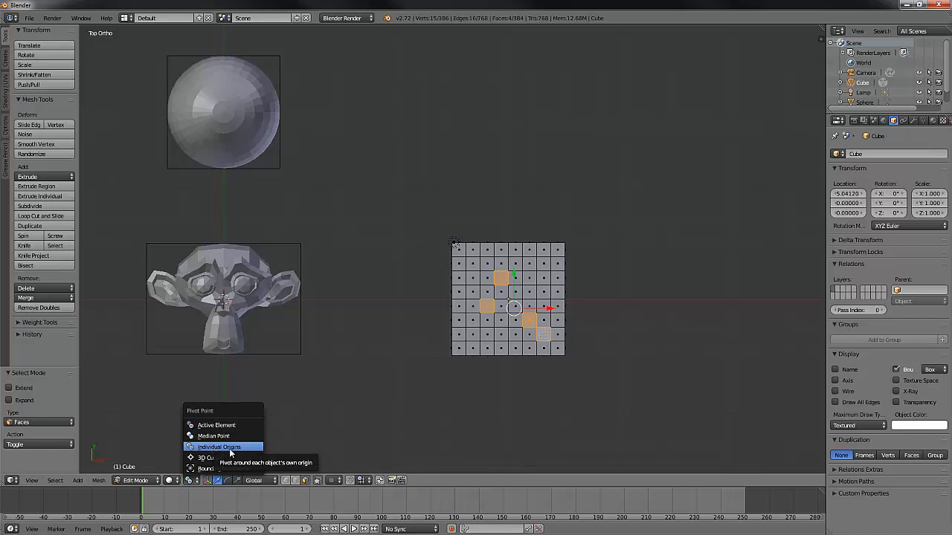
mouse_move(216, 436)
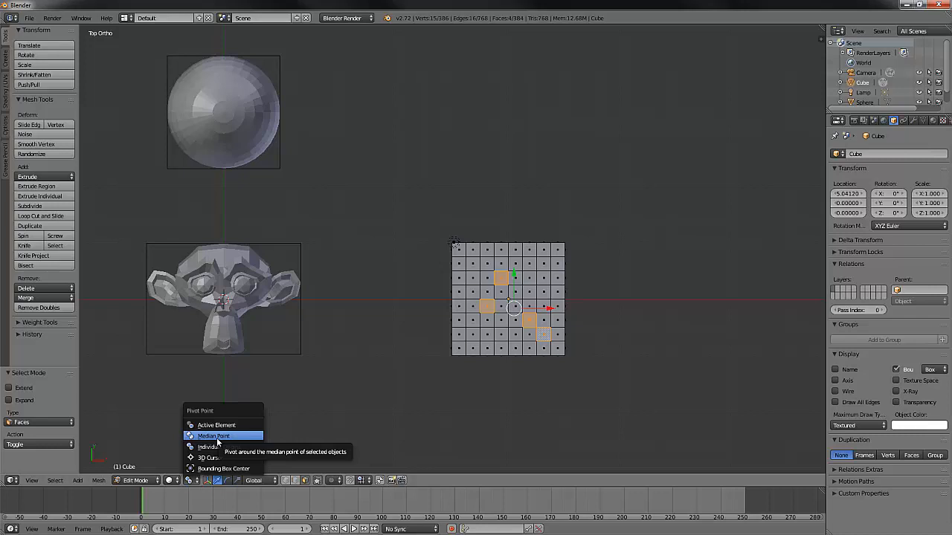
click(214, 436)
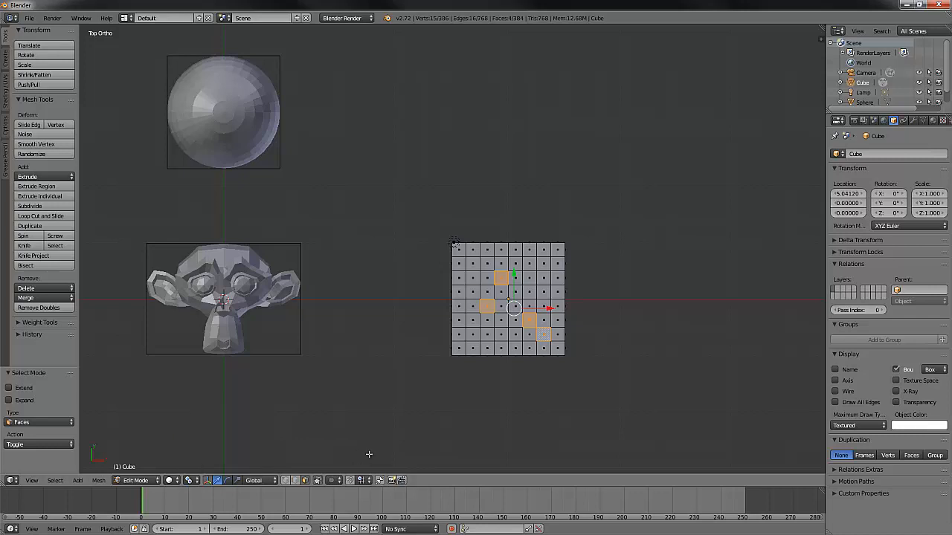
mouse_move(235, 458)
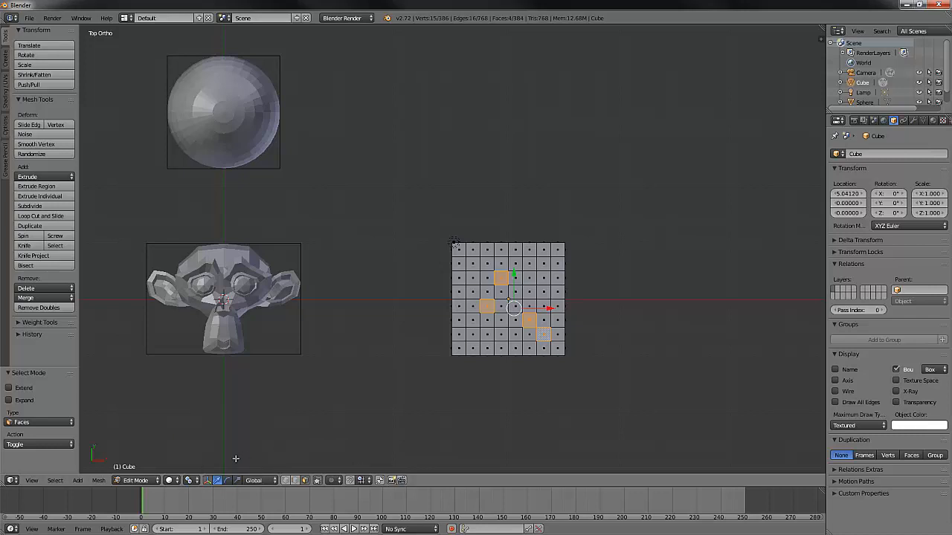
- Place the 3D cursor below the grid mesh and set Active Element as the transform pivot
click(199, 480)
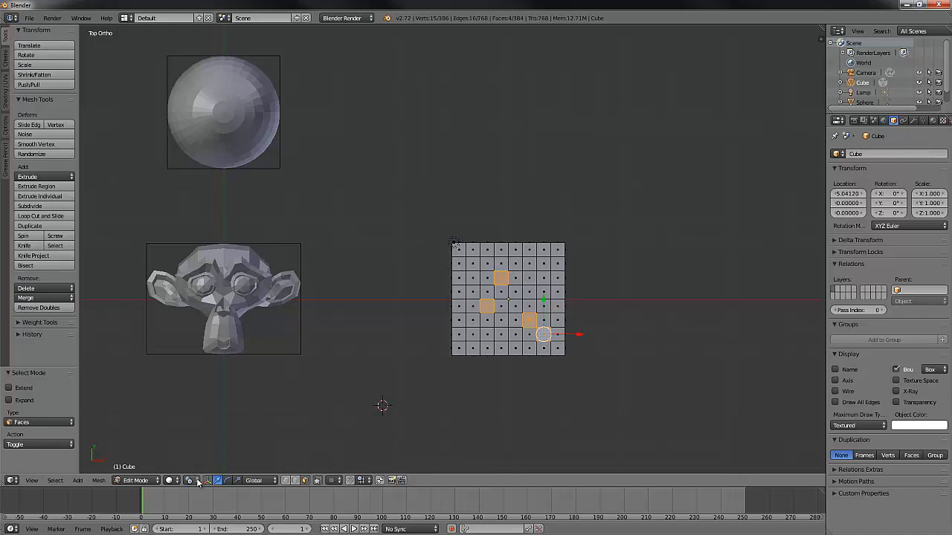
click(197, 481)
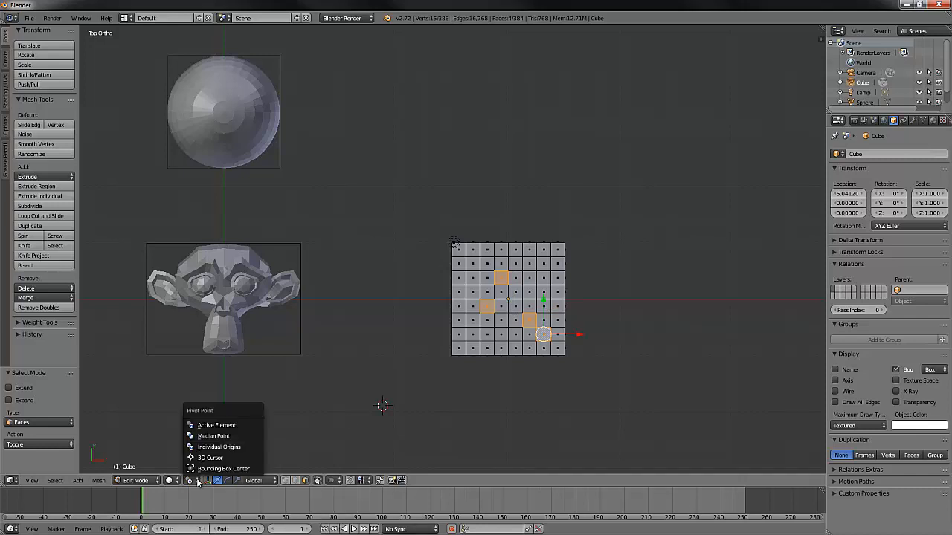
mouse_move(217, 426)
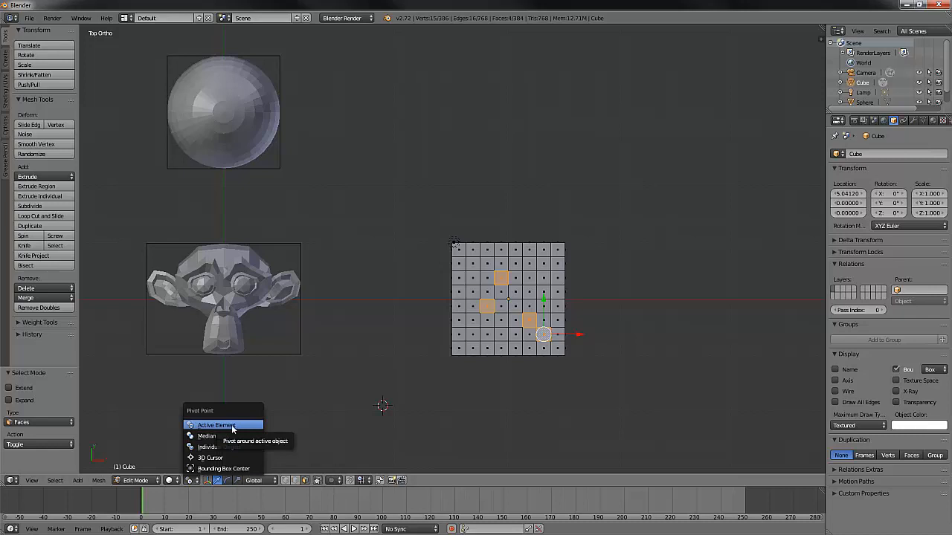
mouse_move(241, 430)
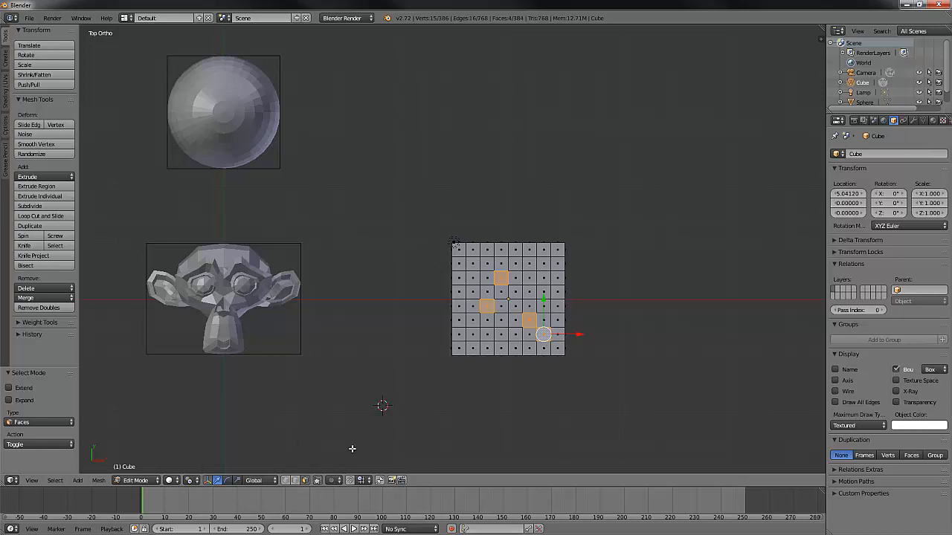
mouse_move(434, 404)
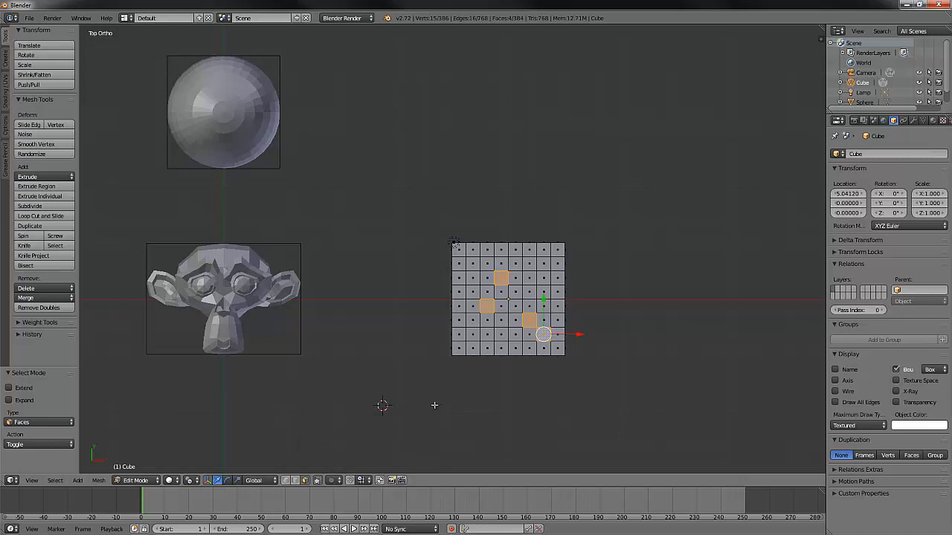
mouse_move(383, 349)
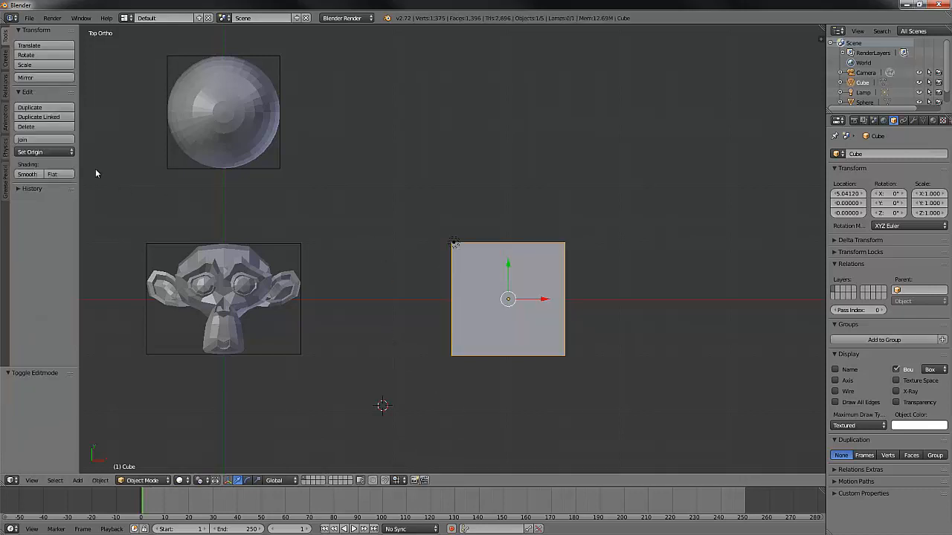
- Check the Set Origin options, then set the 3D cursor as the pivot for object transforms
click(30, 152)
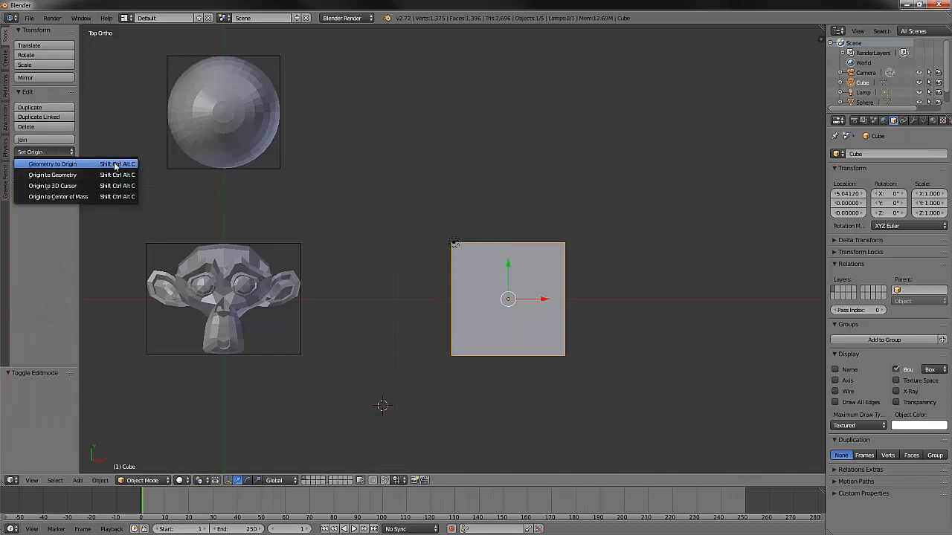
mouse_move(133, 167)
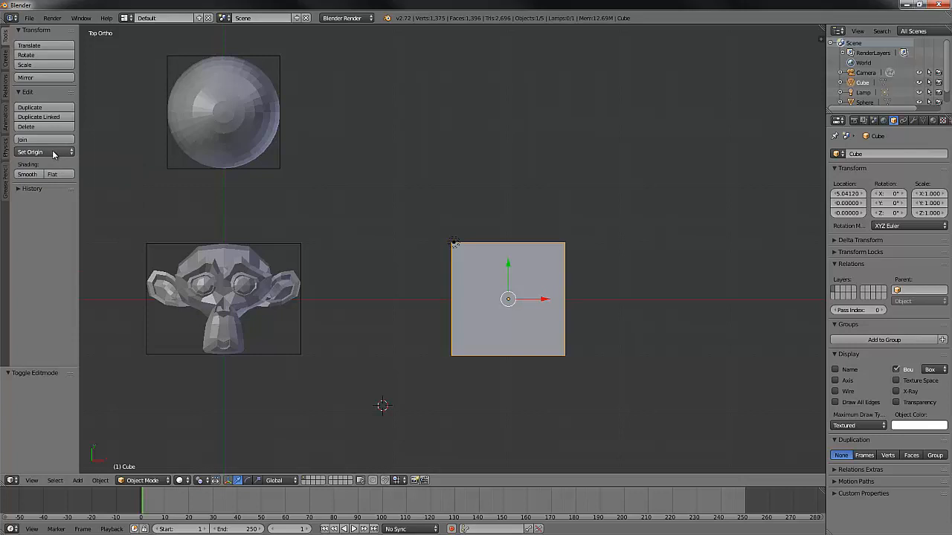
mouse_move(315, 455)
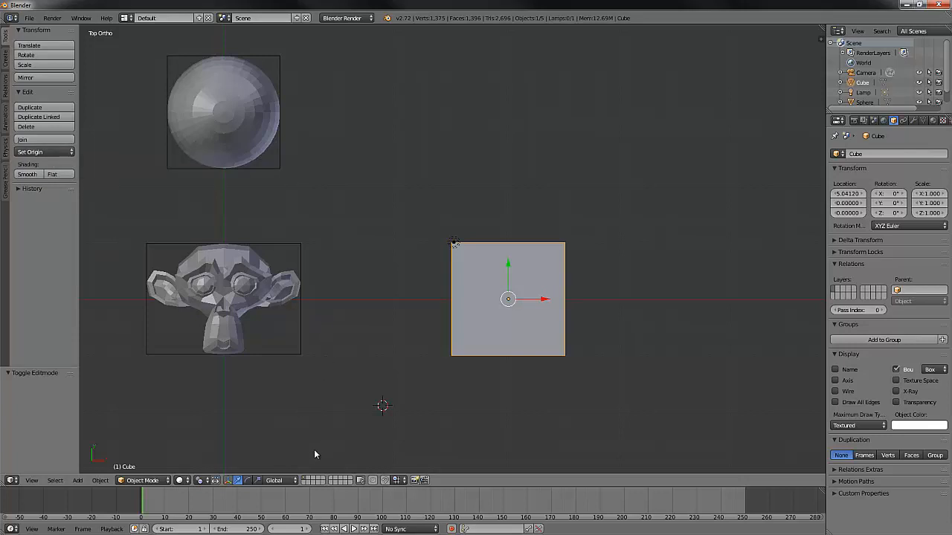
click(211, 480)
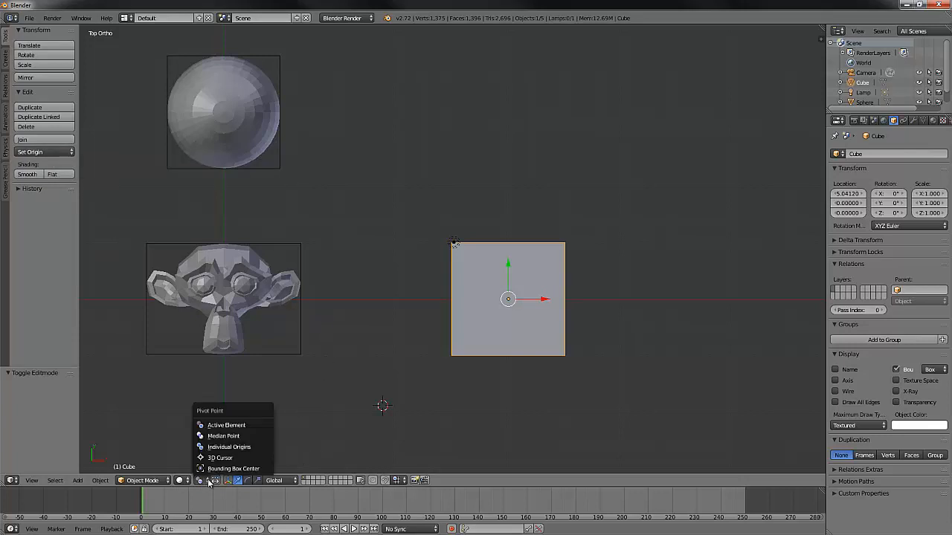
mouse_move(220, 458)
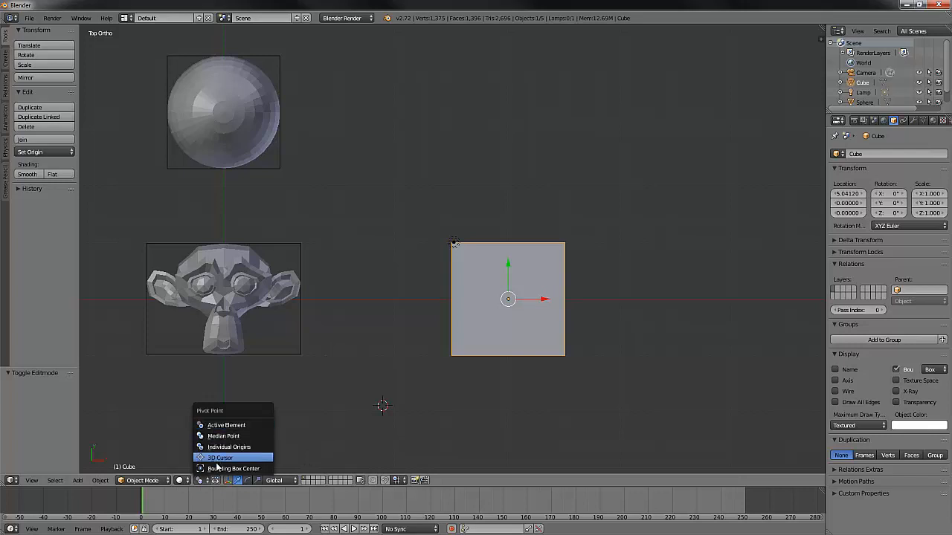
click(221, 457)
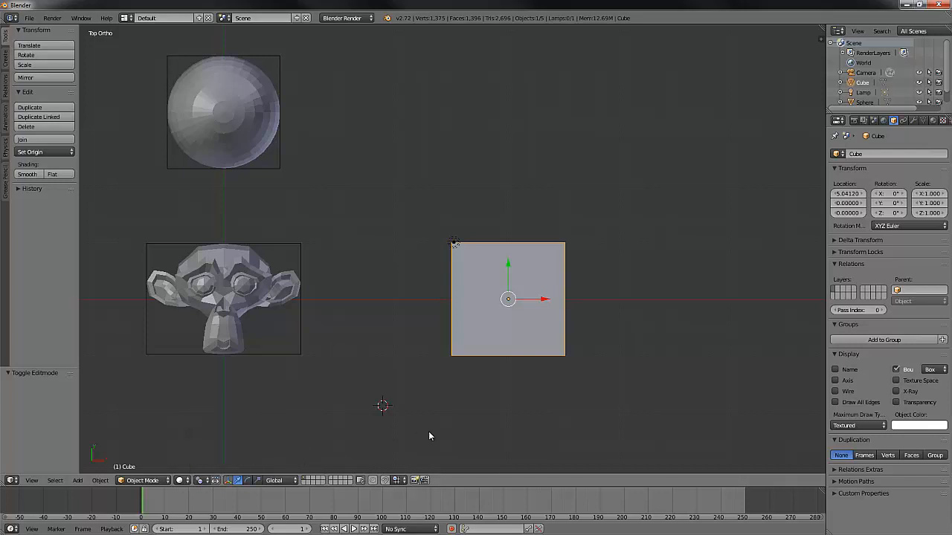
mouse_move(423, 404)
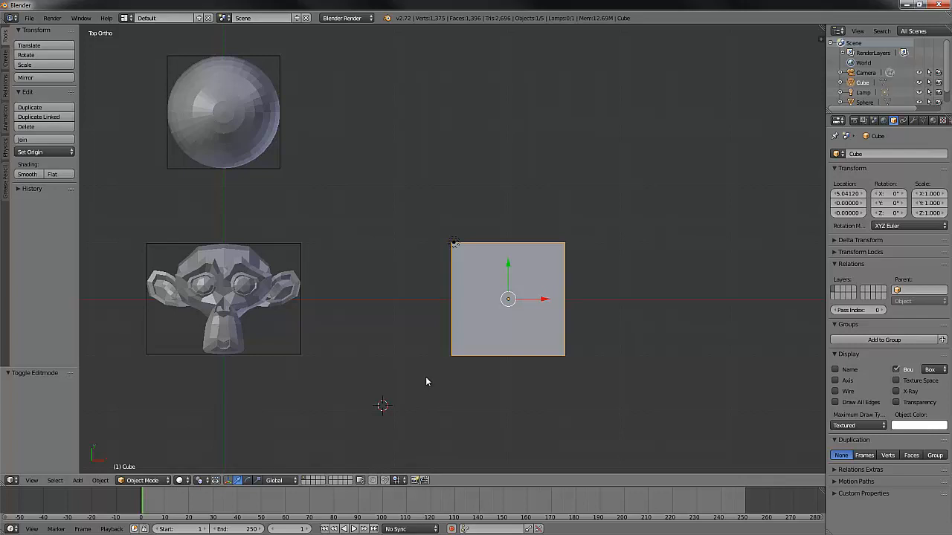
mouse_move(401, 376)
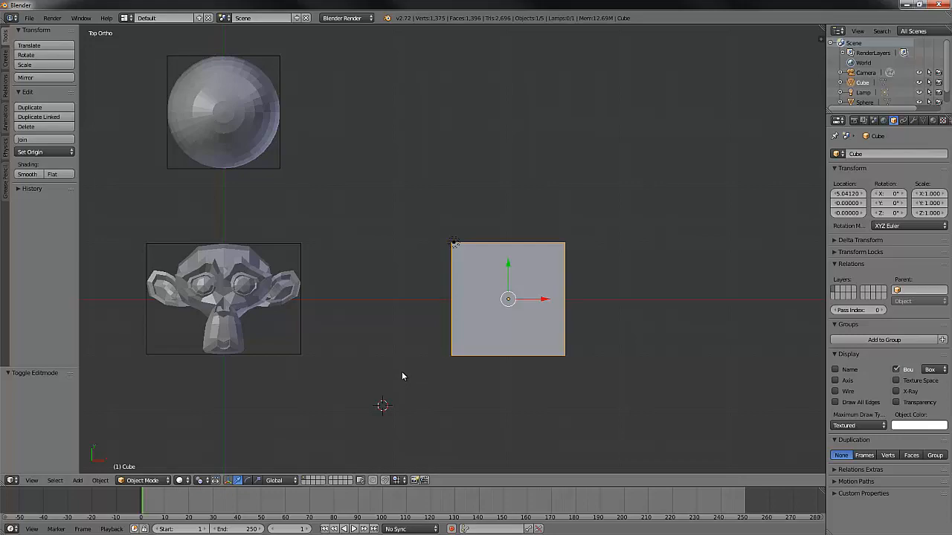